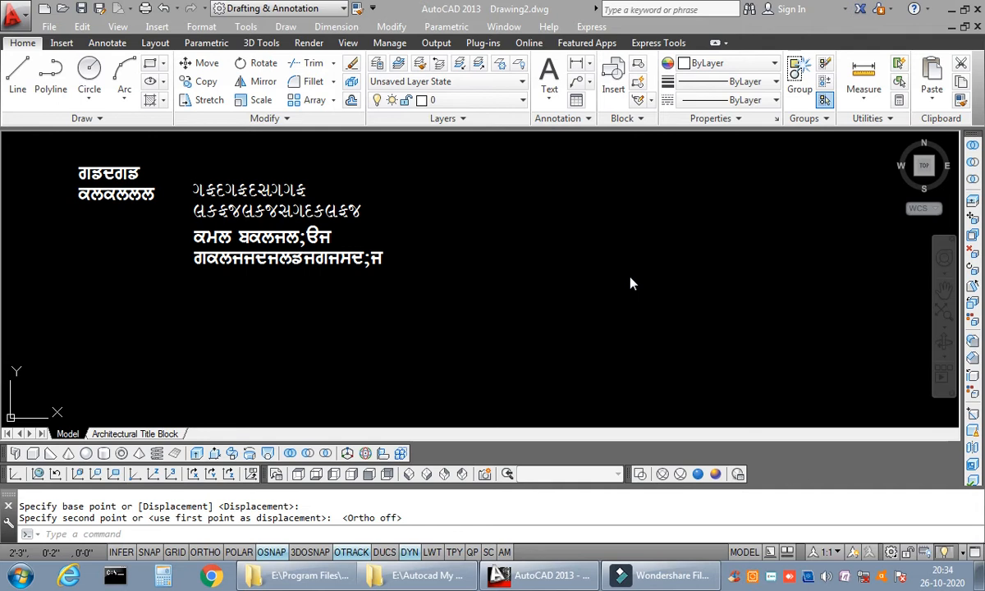
{"action": "mouse_move", "coordinate": [502, 294]}
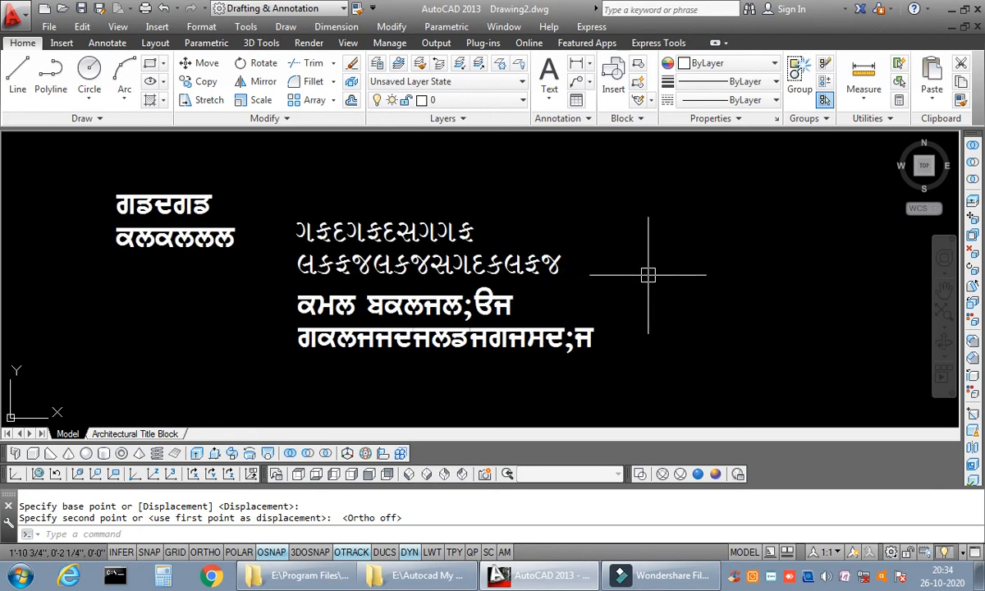
{"action": "mouse_move", "coordinate": [640, 277]}
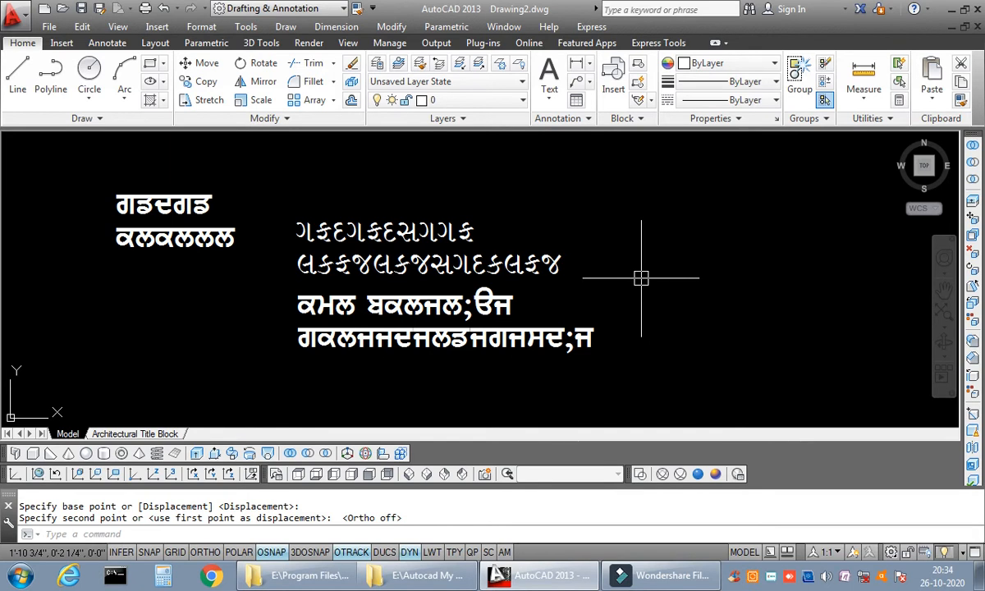
{"action": "mouse_move", "coordinate": [692, 318]}
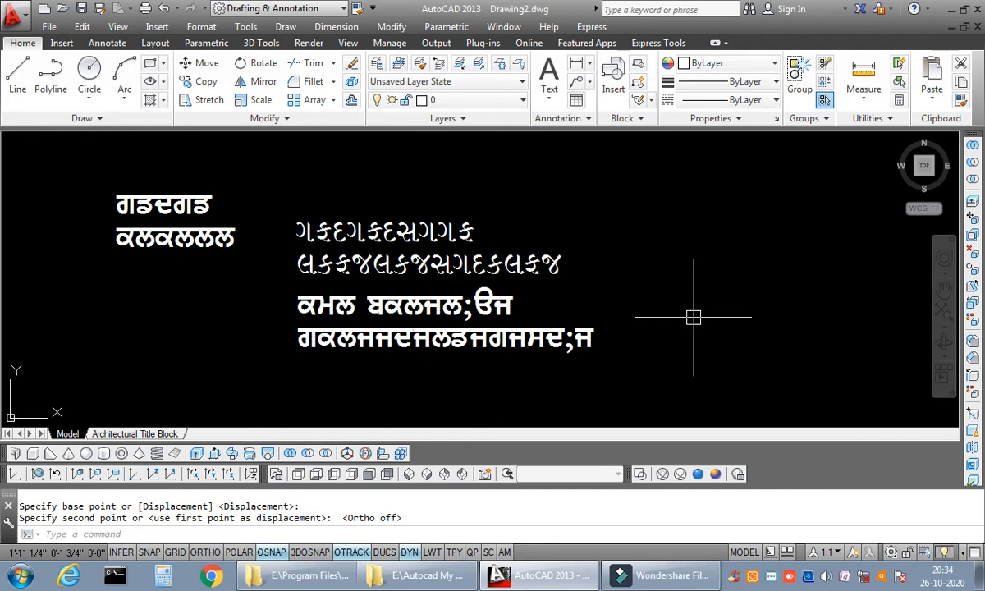
Step: Open the Downloads folder from the Run dialog's 'downloads' suggestion
{"action": "scroll", "scroll_direction": "up", "scroll_amount": 3}
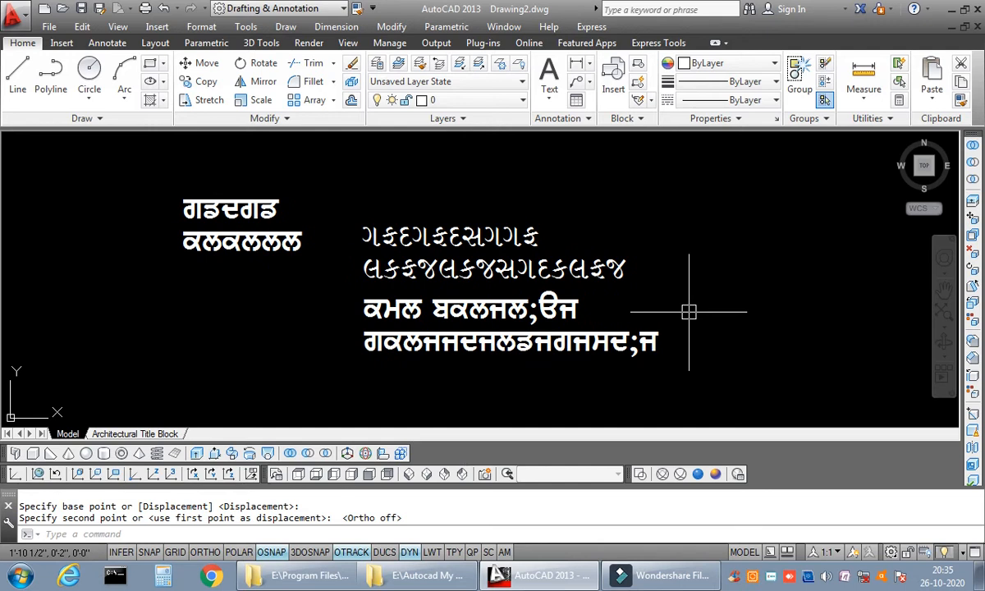
{"action": "mouse_move", "coordinate": [709, 299]}
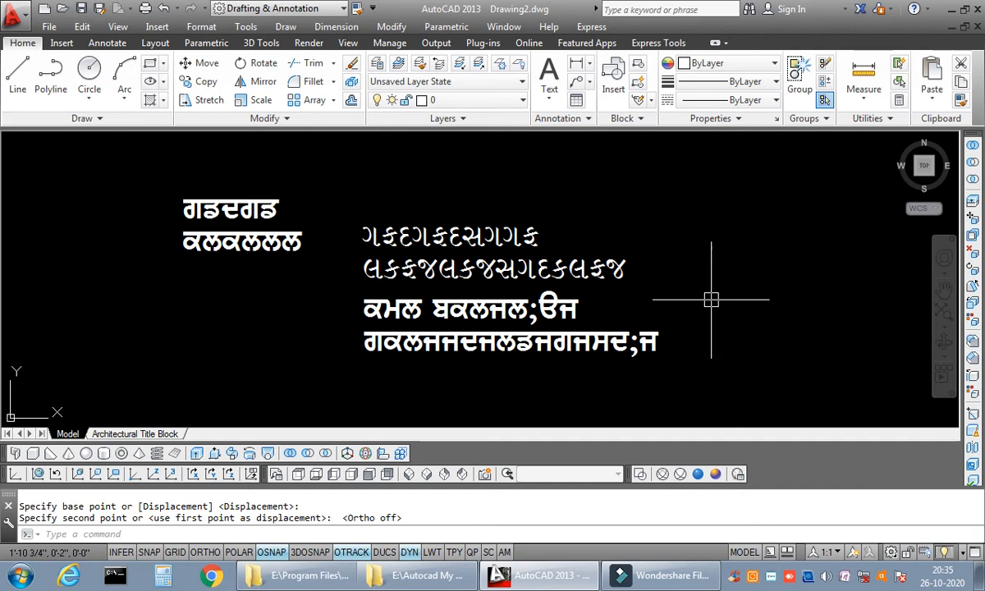
{"action": "mouse_move", "coordinate": [653, 243]}
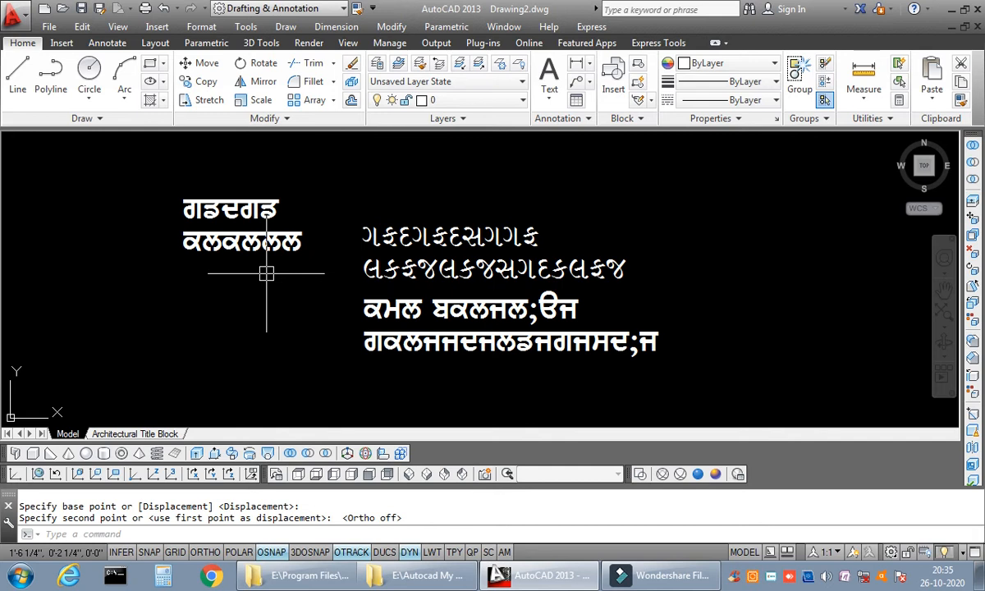
{"action": "mouse_move", "coordinate": [275, 271]}
{"action": "type", "text": "dow"}
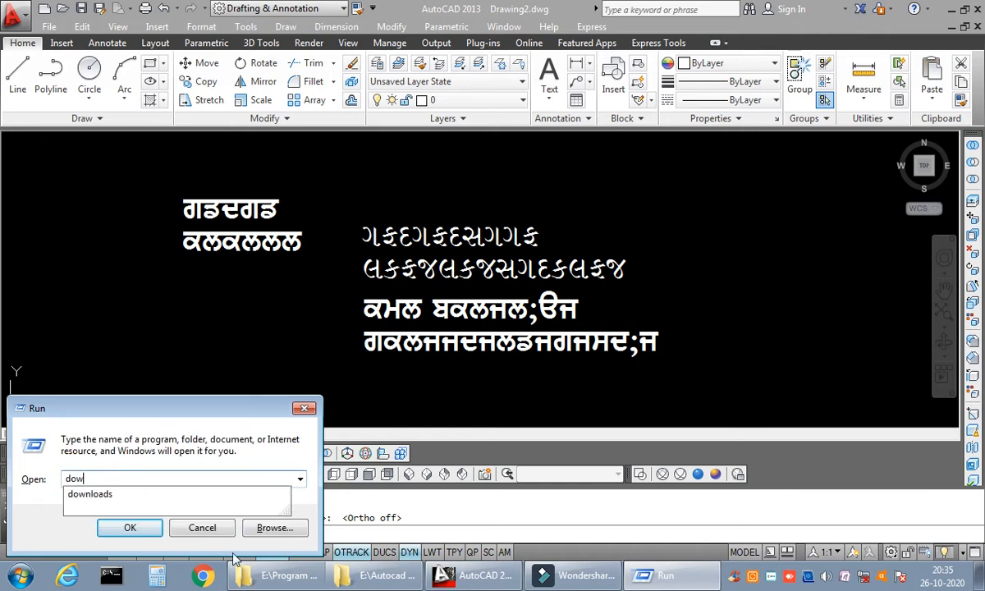
{"action": "left_click", "coordinate": [88, 494]}
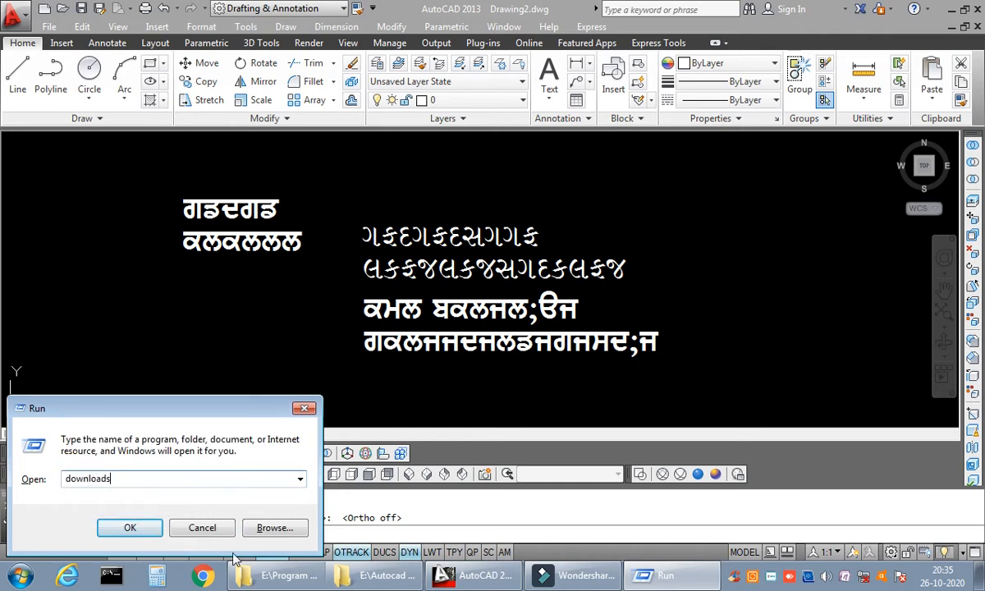
{"action": "left_click", "coordinate": [128, 526]}
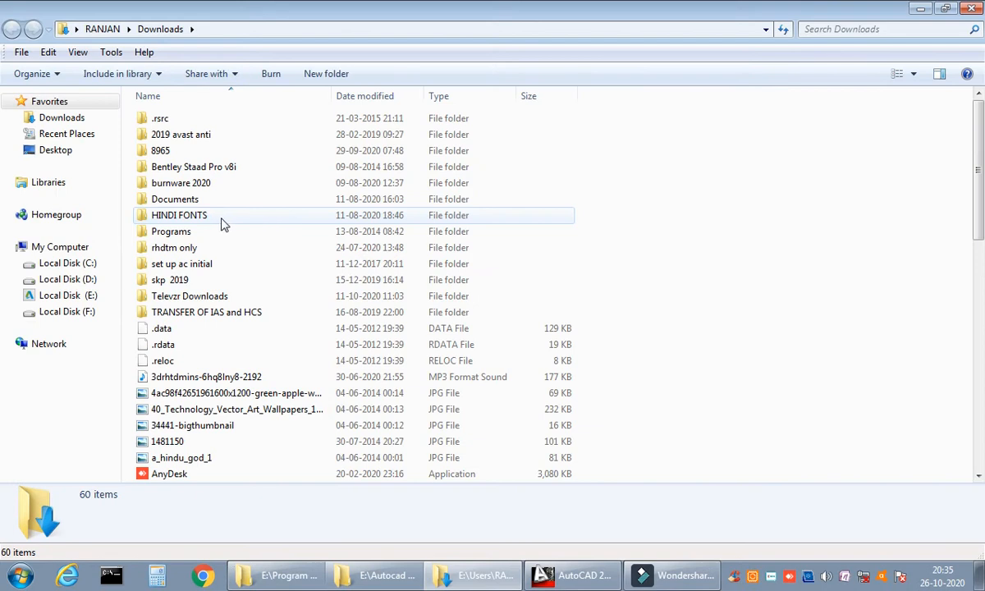
Step: Navigate into HINDI FONTS > Gurbani > Gurbani to reach the font files
{"action": "double_click", "coordinate": [179, 215]}
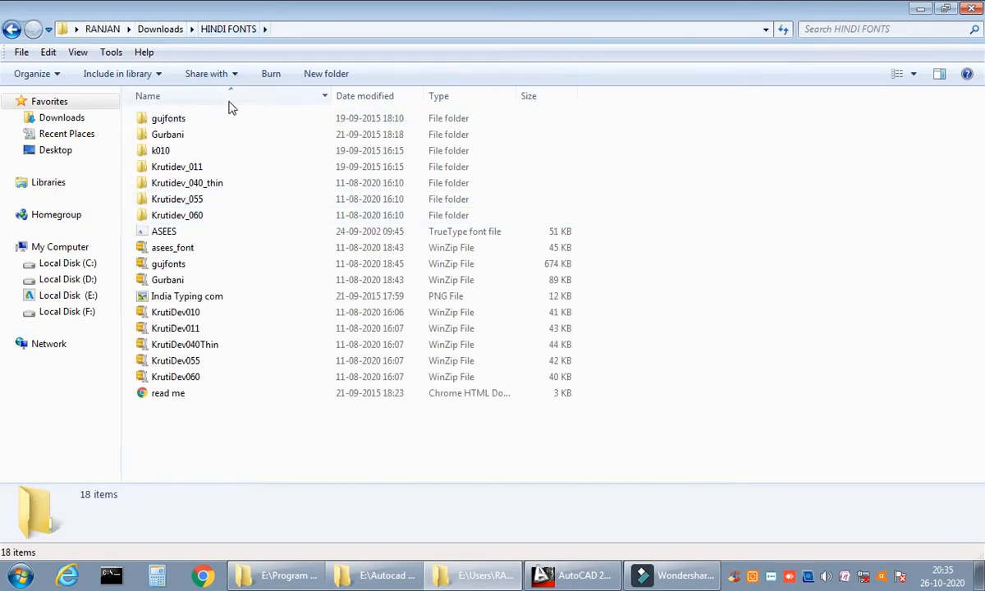
{"action": "left_click", "coordinate": [168, 118]}
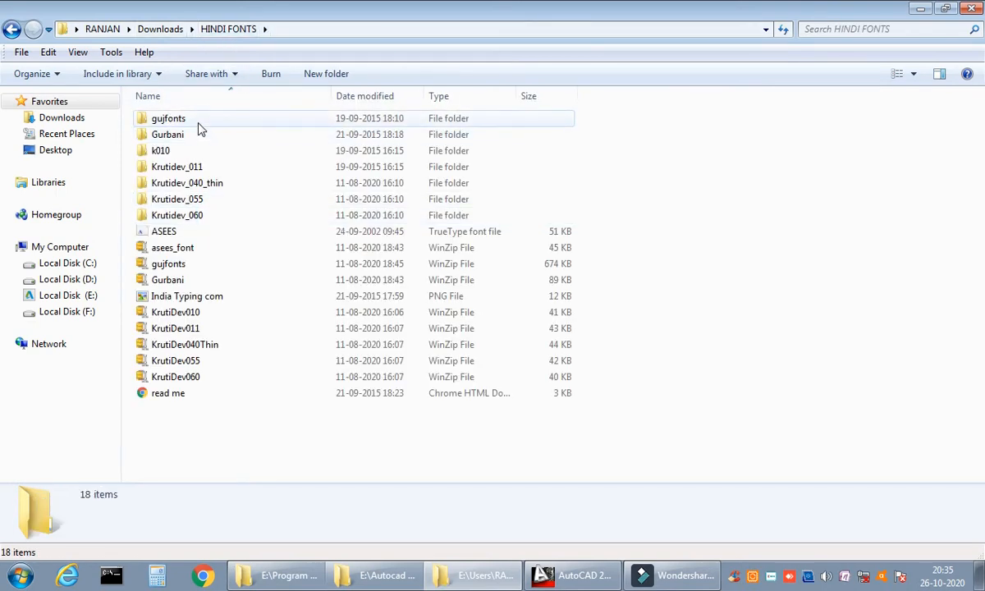
{"action": "left_click", "coordinate": [161, 151]}
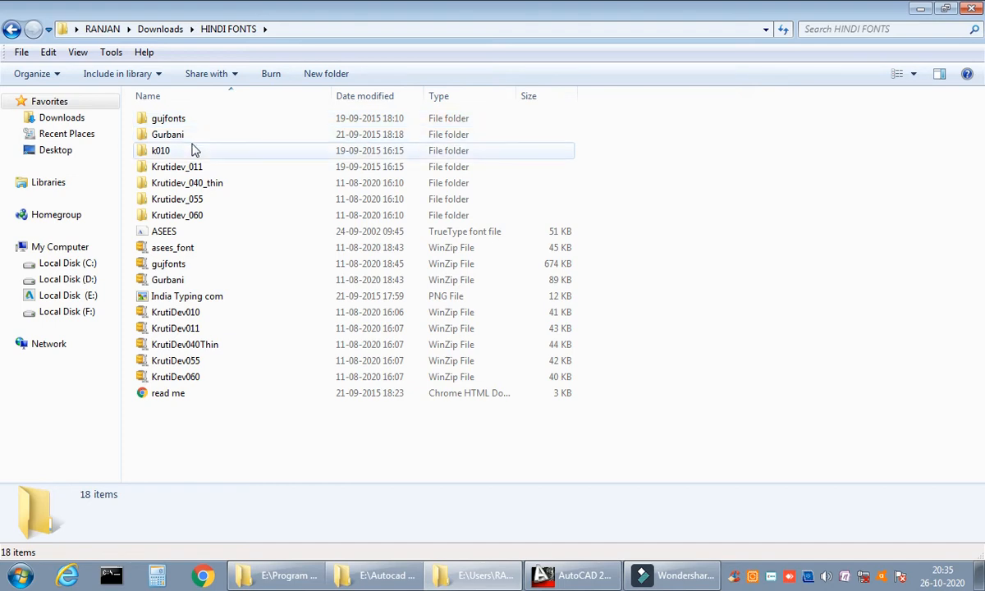
{"action": "mouse_move", "coordinate": [172, 153]}
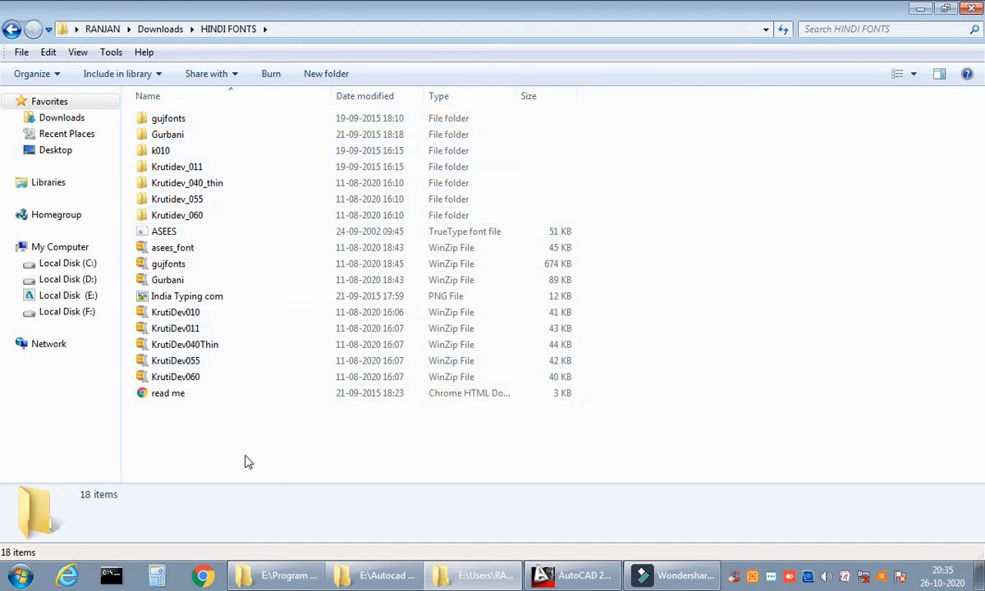
{"action": "left_click", "coordinate": [160, 151]}
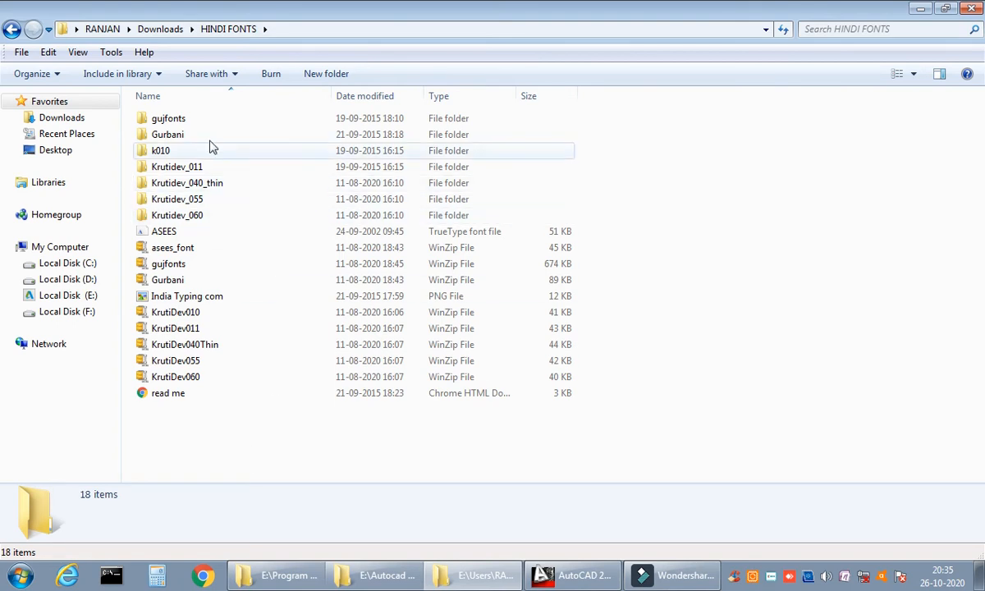
{"action": "double_click", "coordinate": [168, 135]}
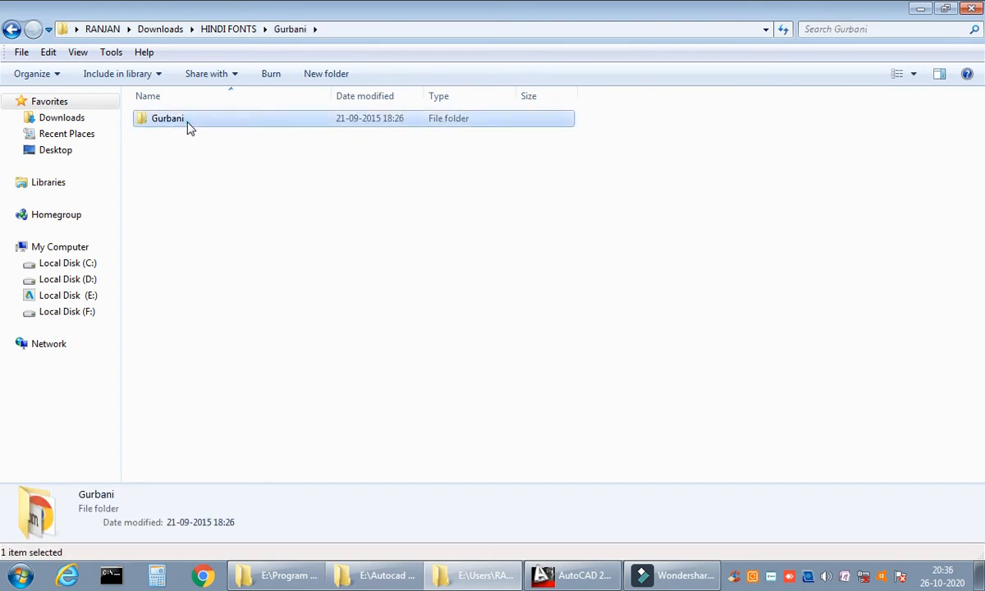
{"action": "double_click", "coordinate": [168, 118]}
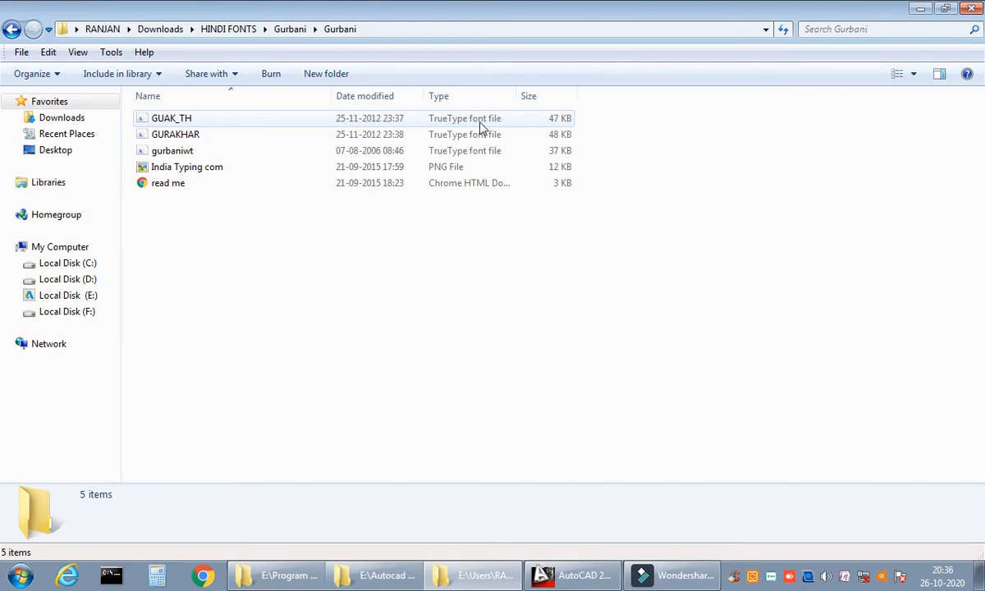
Step: Copy the gurbaniwt TrueType font file from the Gurbani folder
{"action": "left_click", "coordinate": [236, 224]}
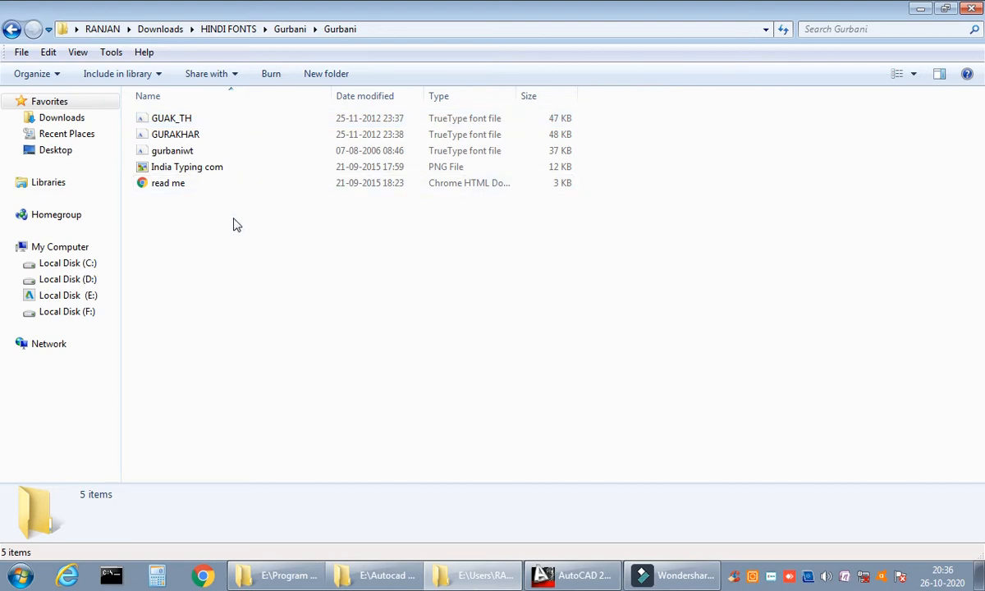
{"action": "mouse_move", "coordinate": [246, 217]}
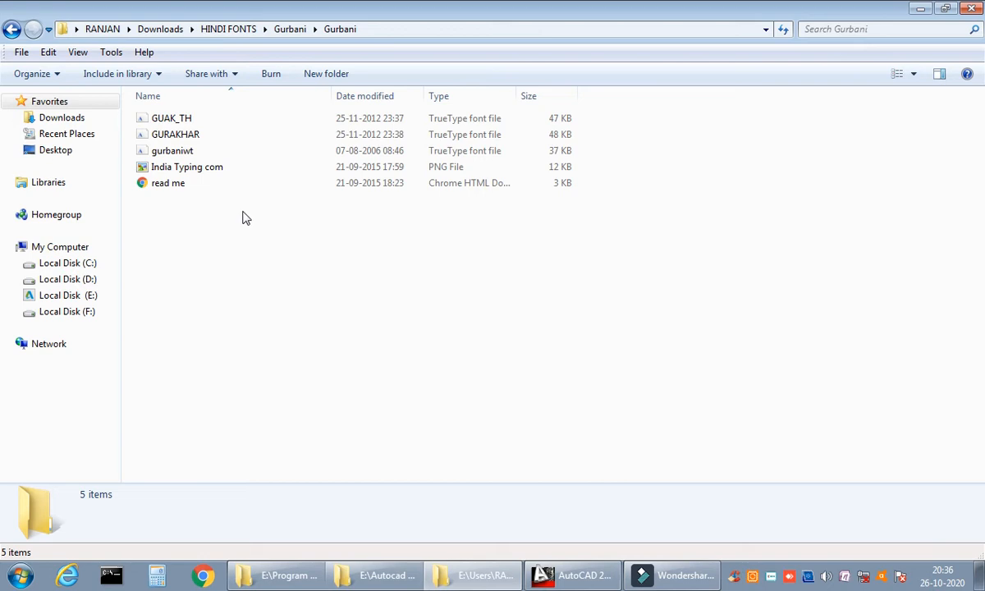
{"action": "mouse_move", "coordinate": [260, 214]}
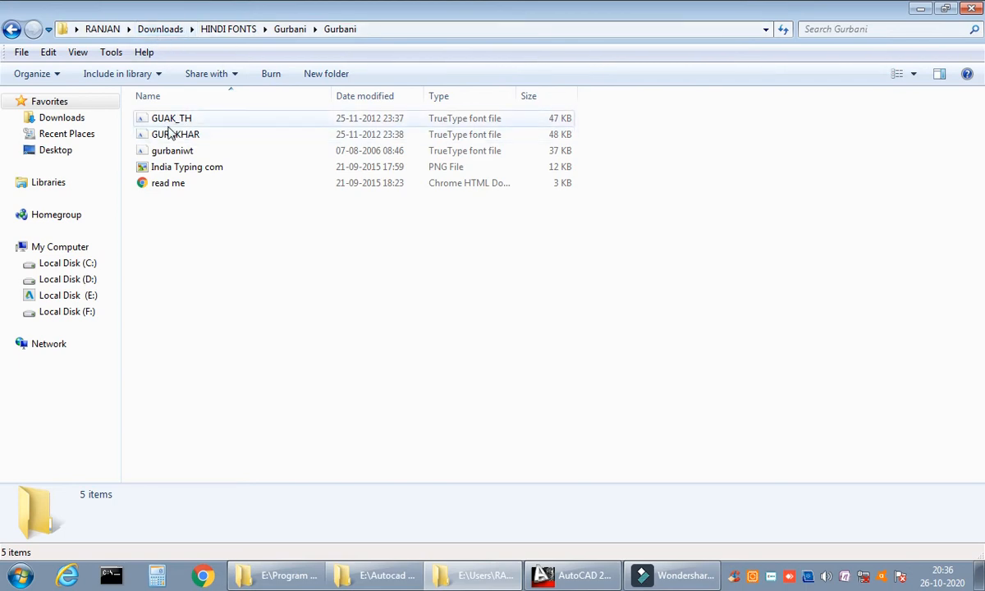
{"action": "left_click", "coordinate": [174, 135]}
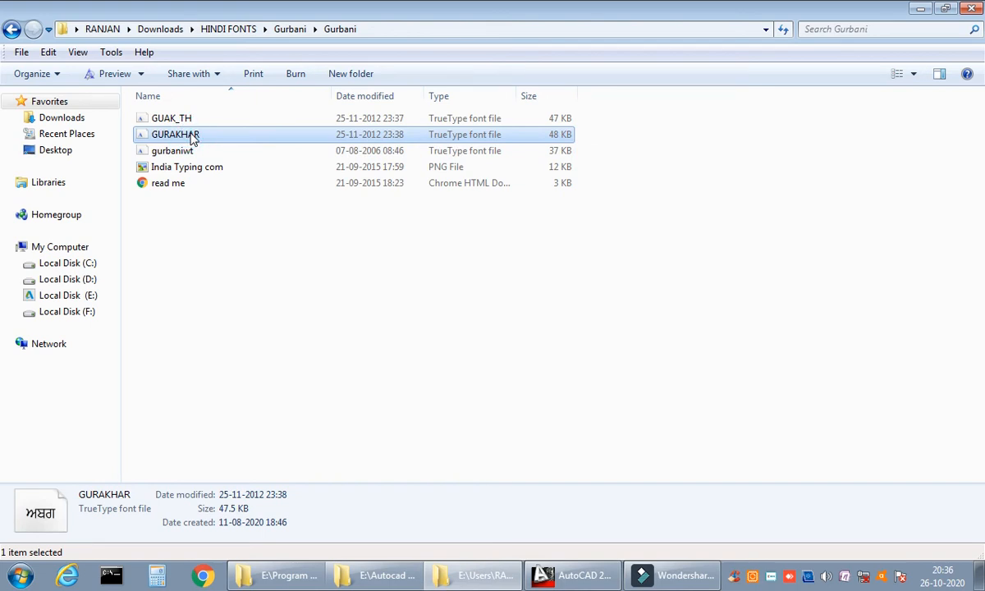
{"action": "mouse_move", "coordinate": [195, 151]}
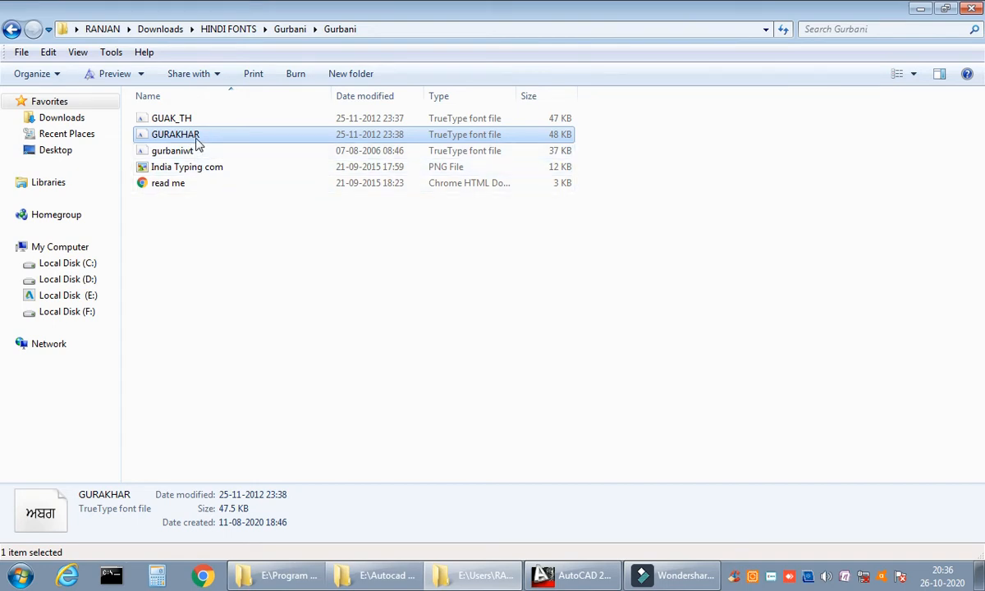
{"action": "mouse_move", "coordinate": [180, 141]}
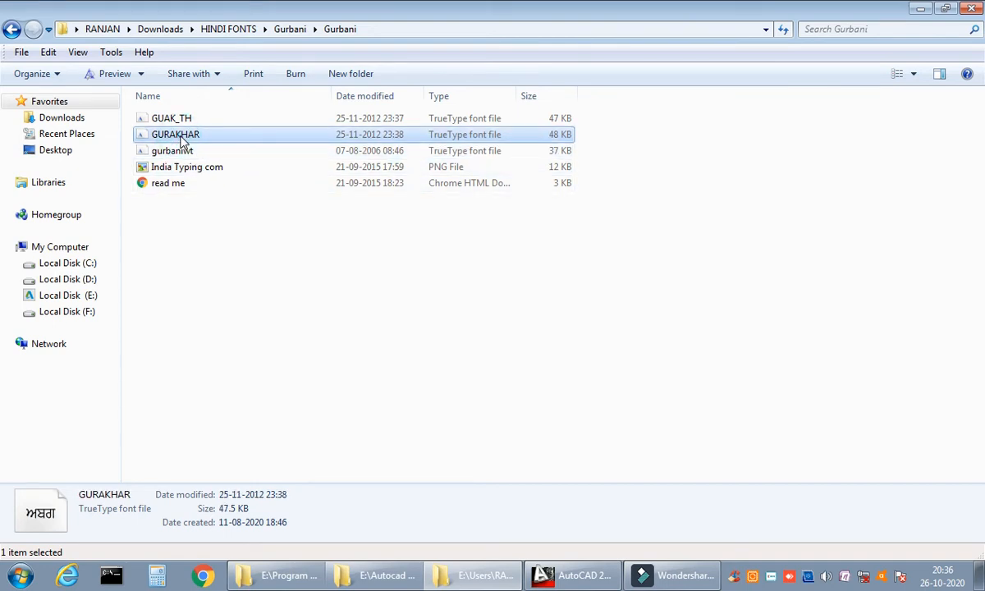
{"action": "mouse_move", "coordinate": [172, 151]}
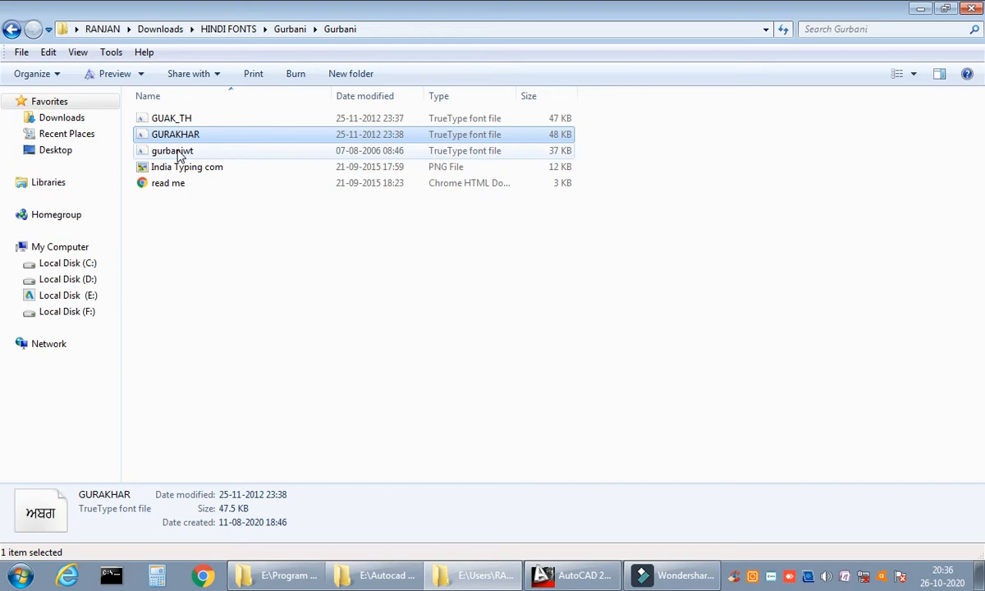
{"action": "right_click", "coordinate": [172, 151]}
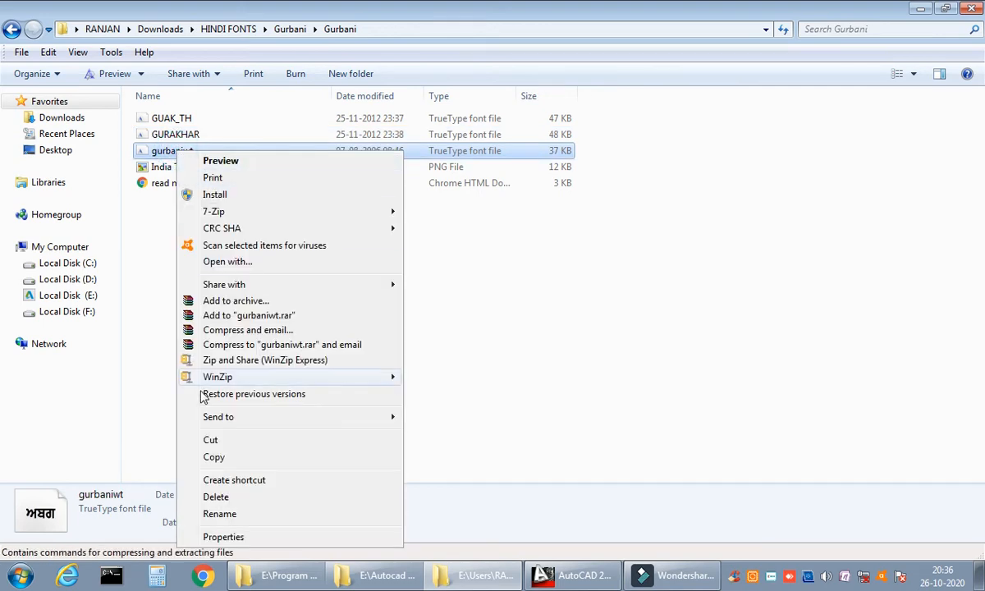
{"action": "mouse_move", "coordinate": [568, 392]}
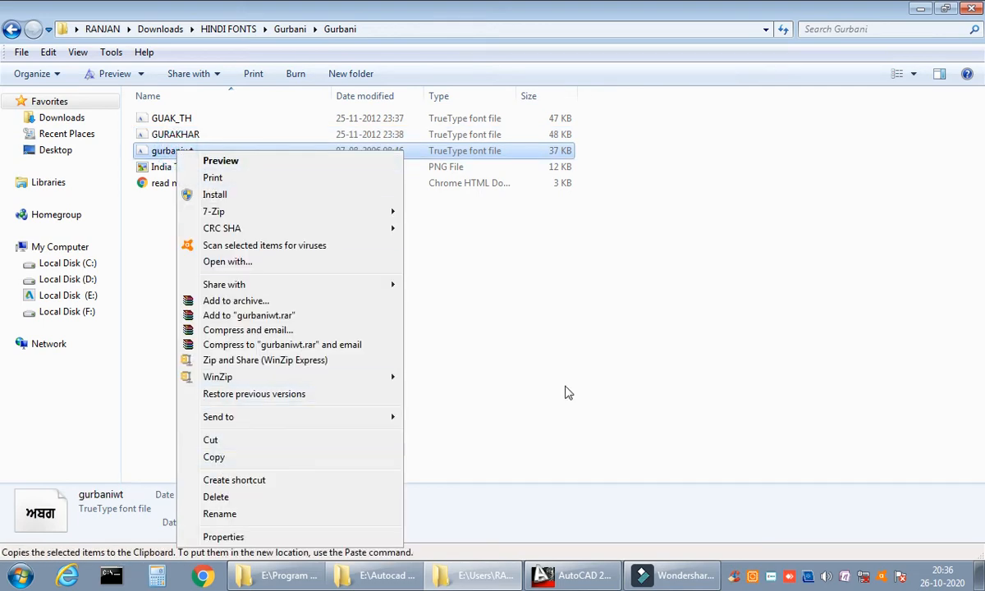
Step: Paste the copied font into the AutoCAD 2013 Fonts folder on drive E
{"action": "left_click", "coordinate": [279, 575]}
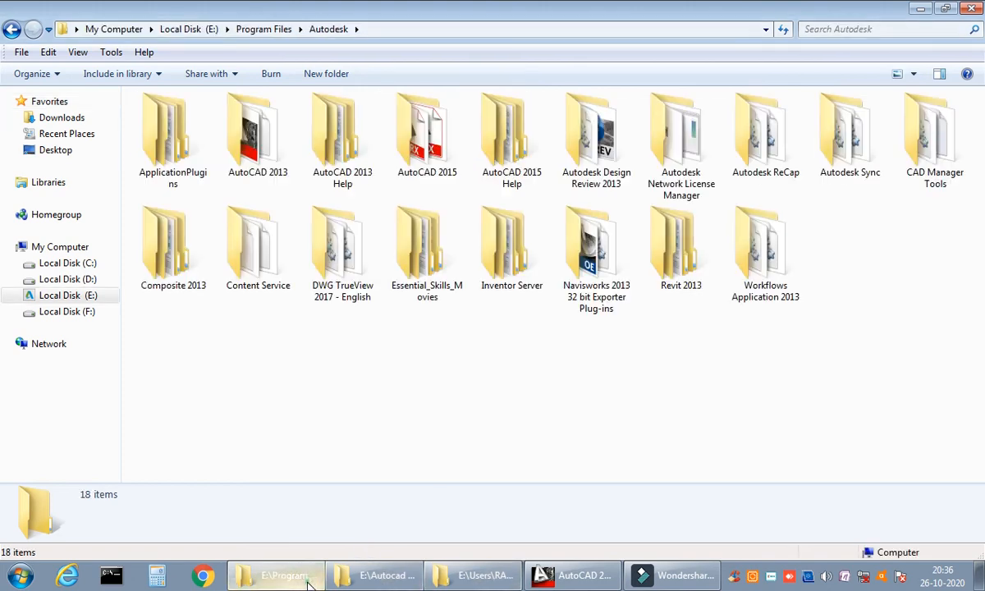
{"action": "mouse_move", "coordinate": [187, 29]}
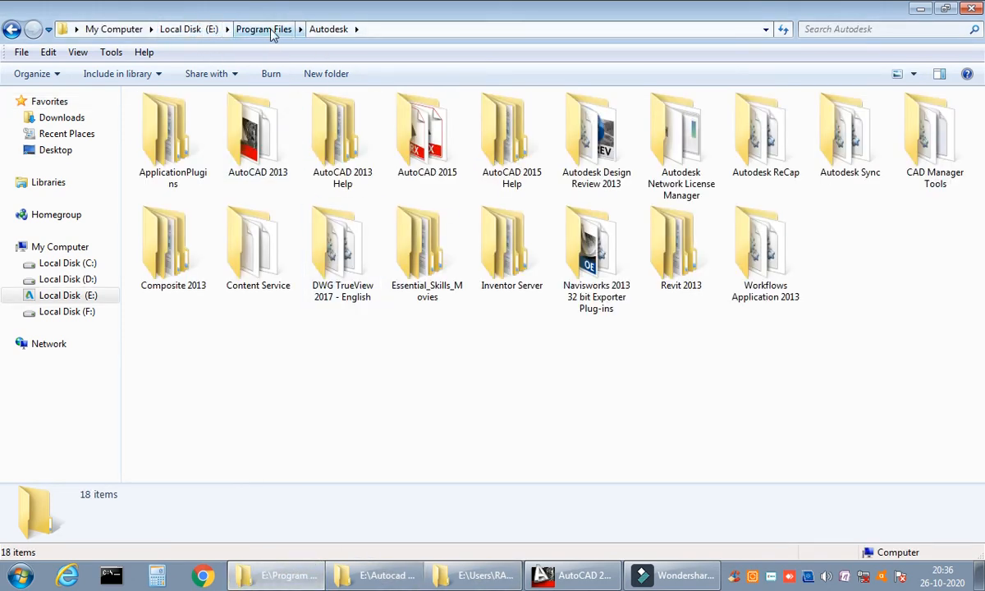
{"action": "double_click", "coordinate": [256, 134]}
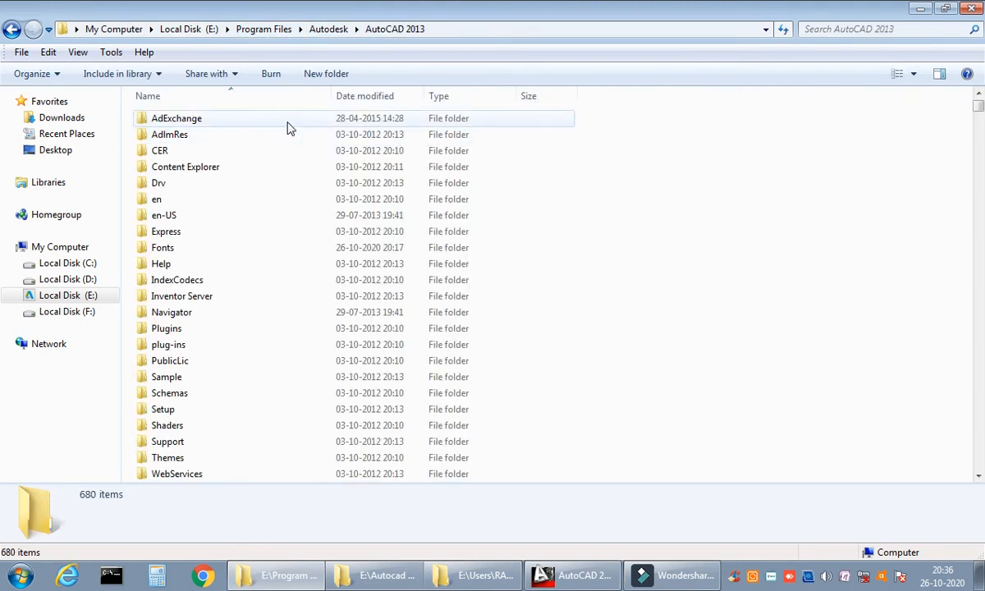
{"action": "double_click", "coordinate": [163, 246]}
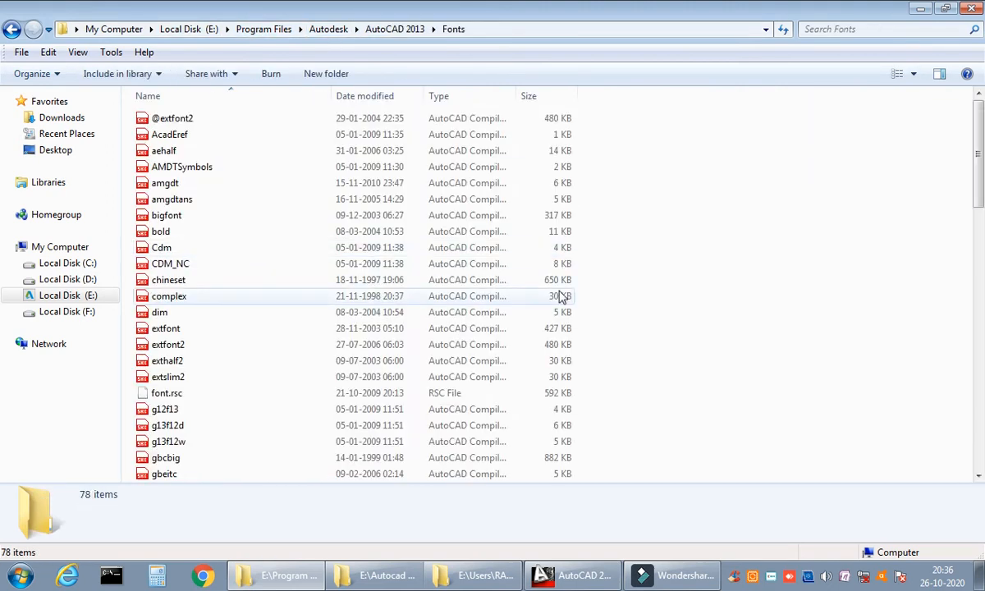
{"action": "right_click", "coordinate": [673, 227]}
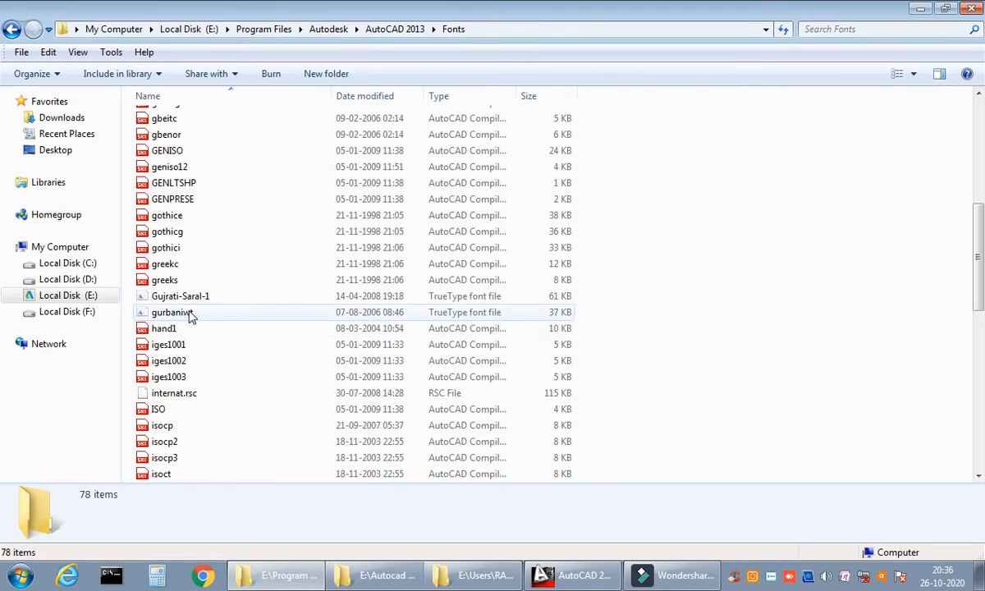
Step: Select the pasted gurbaniwt font file in the Fonts folder
{"action": "left_click", "coordinate": [170, 312]}
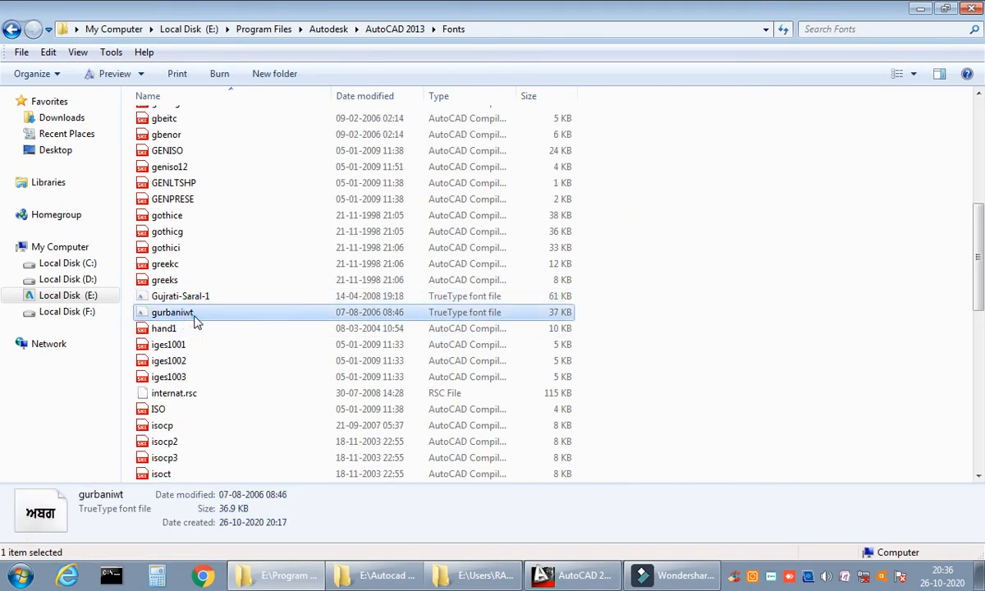
{"action": "scroll", "scroll_direction": "down", "scroll_amount": 3}
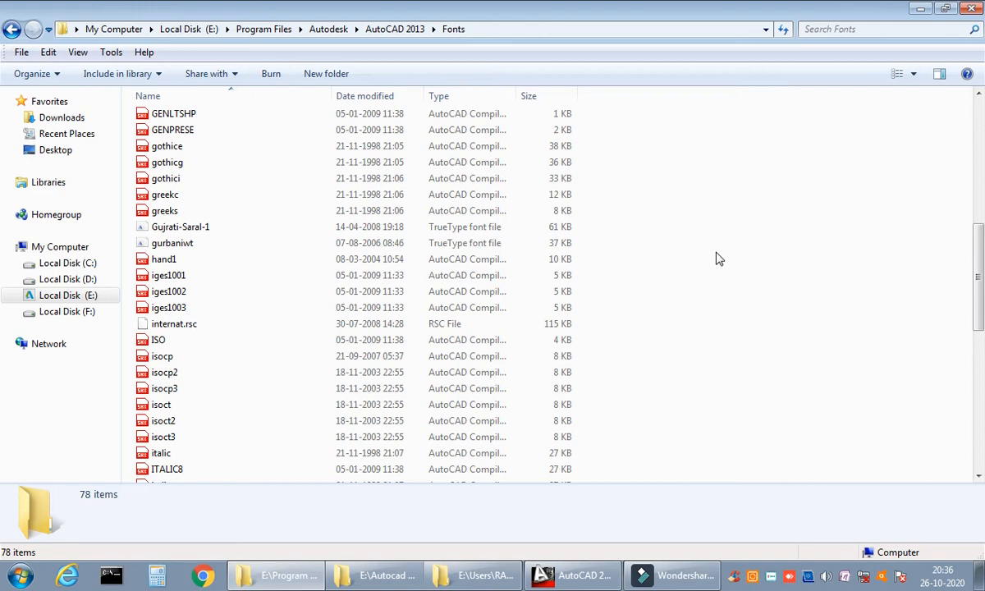
{"action": "left_click", "coordinate": [172, 243]}
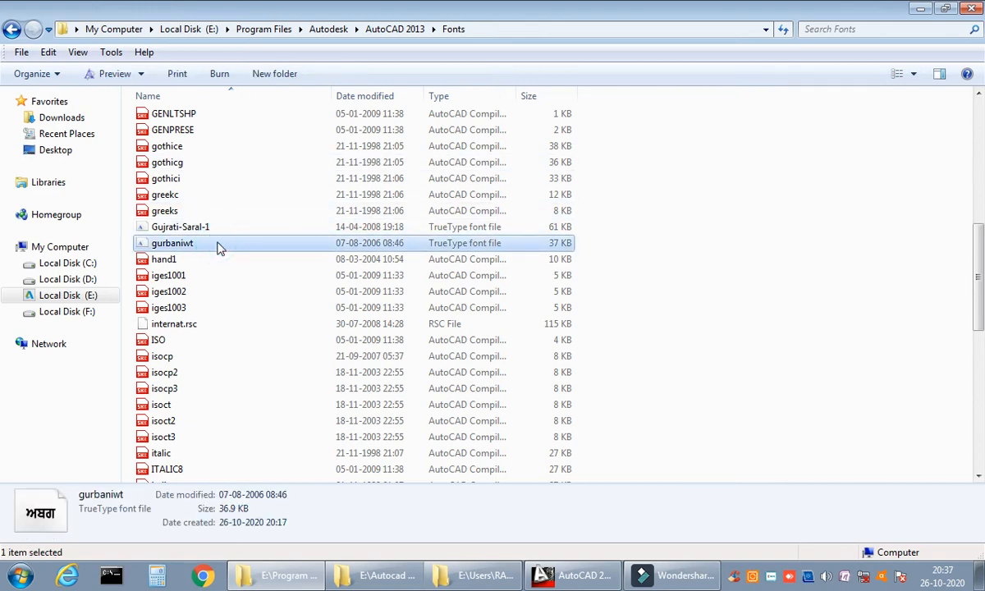
Step: Install the gurbaniwt font and return to the AutoCAD 2013 drawing
{"action": "right_click", "coordinate": [172, 243]}
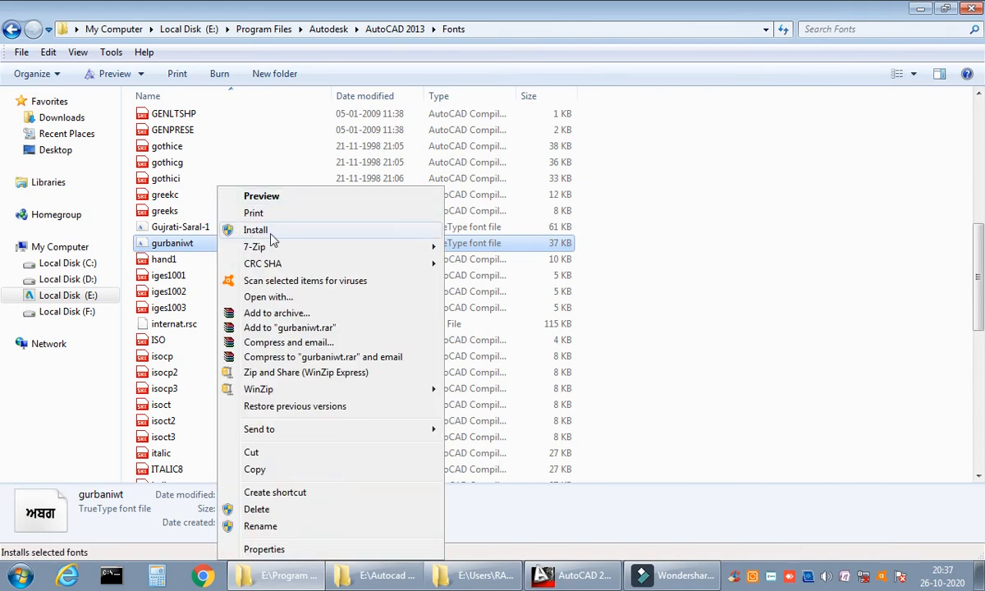
{"action": "mouse_move", "coordinate": [276, 239]}
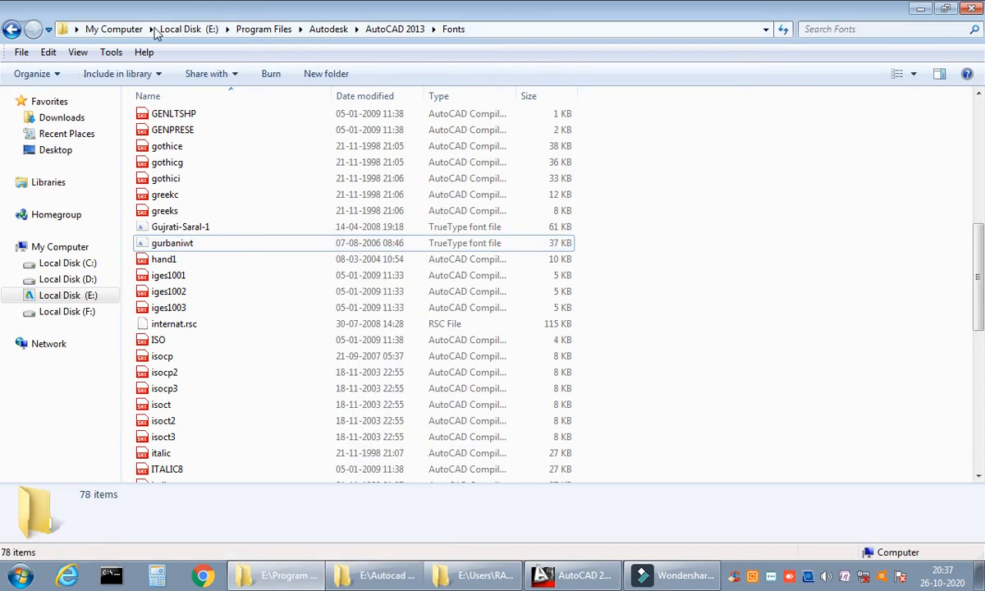
{"action": "mouse_move", "coordinate": [593, 299]}
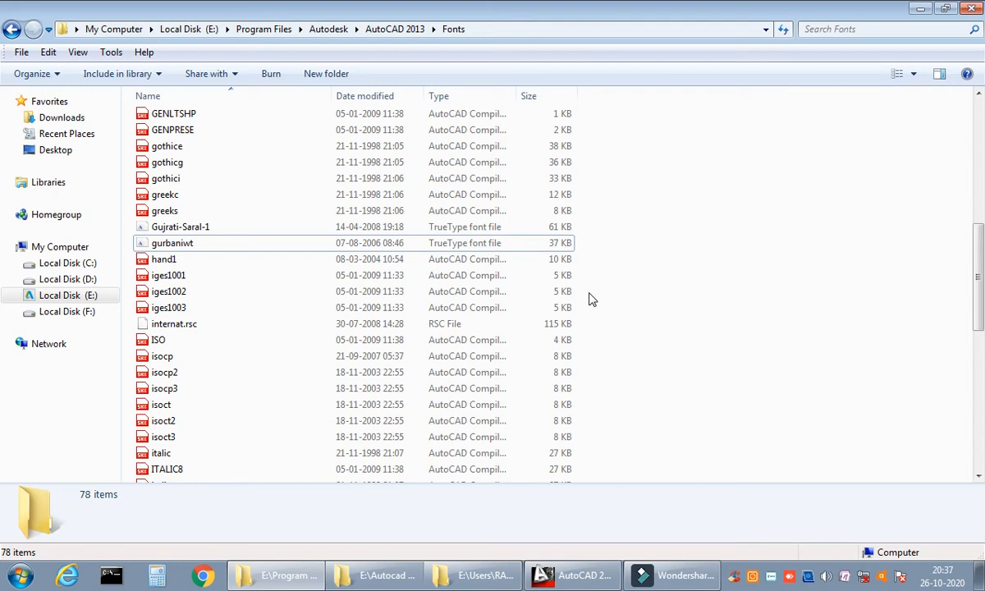
{"action": "left_click", "coordinate": [571, 575]}
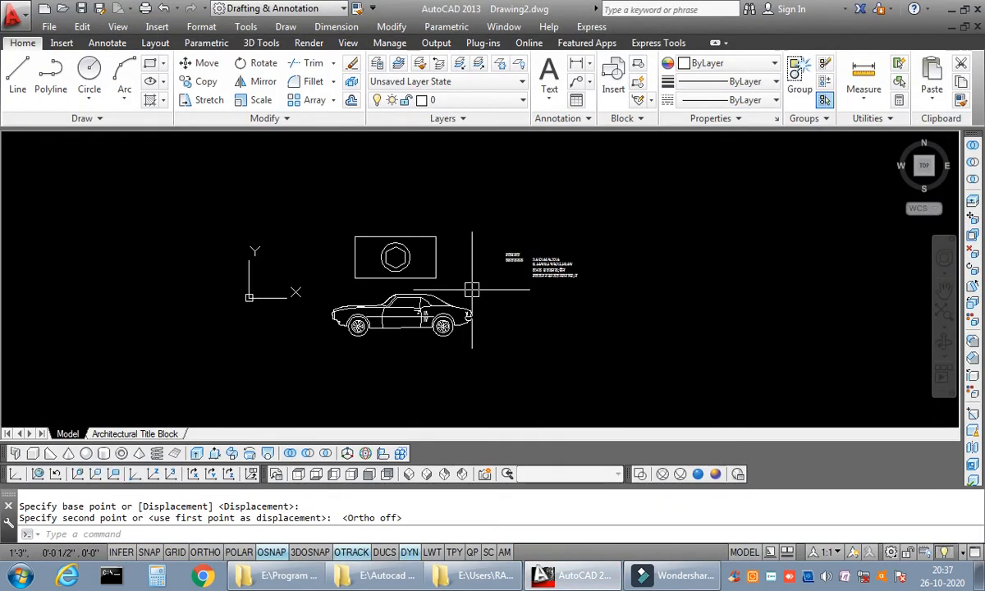
Step: Set the Standard text style font to GurbaniWebThick (after trying GurbaniAkharThick) via ST
{"action": "scroll", "scroll_direction": "up", "scroll_amount": 3}
{"action": "type", "text": "st"}
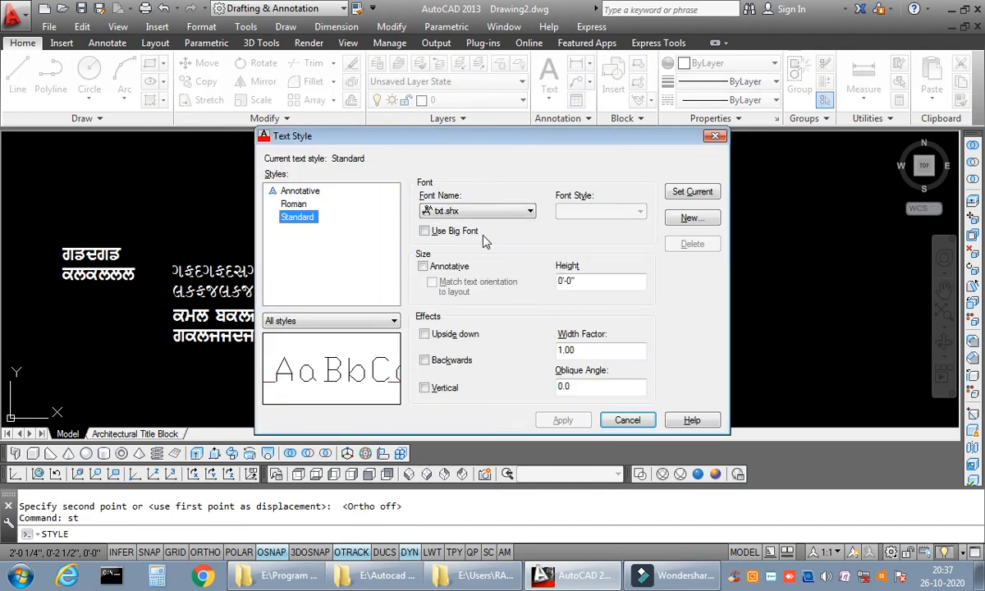
{"action": "left_click", "coordinate": [528, 210]}
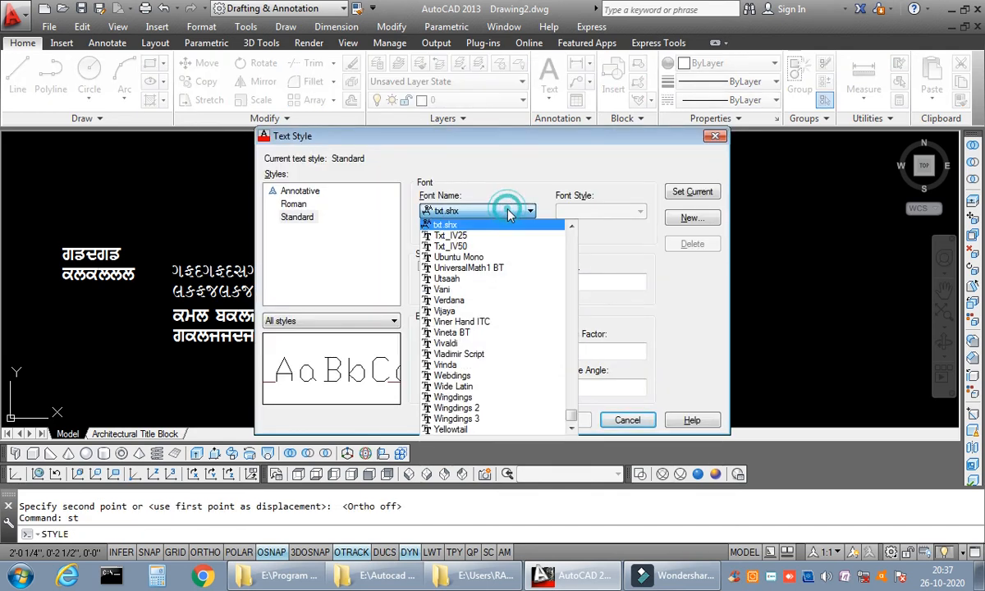
{"action": "left_click", "coordinate": [468, 268]}
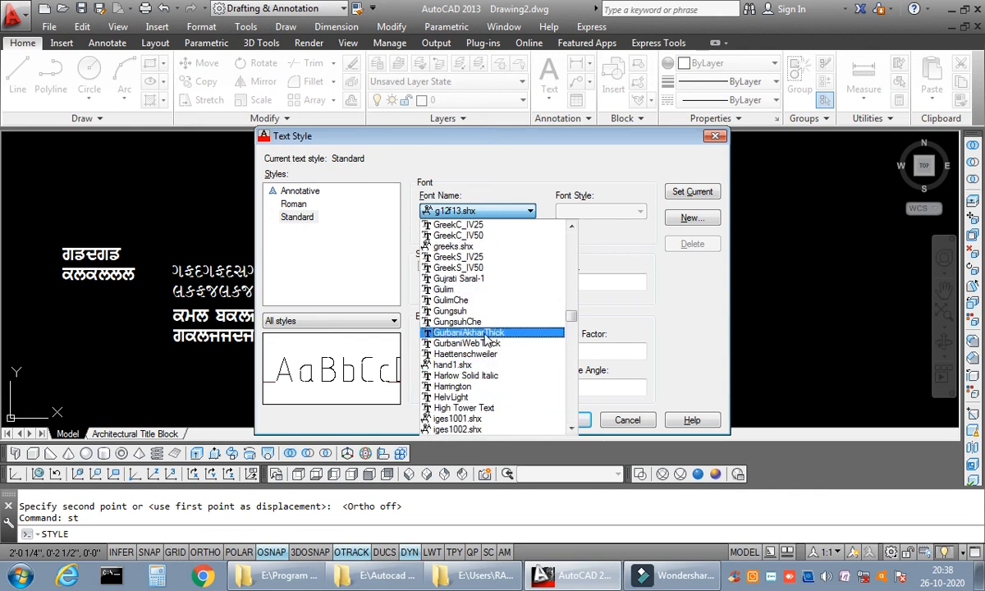
{"action": "left_click", "coordinate": [468, 331]}
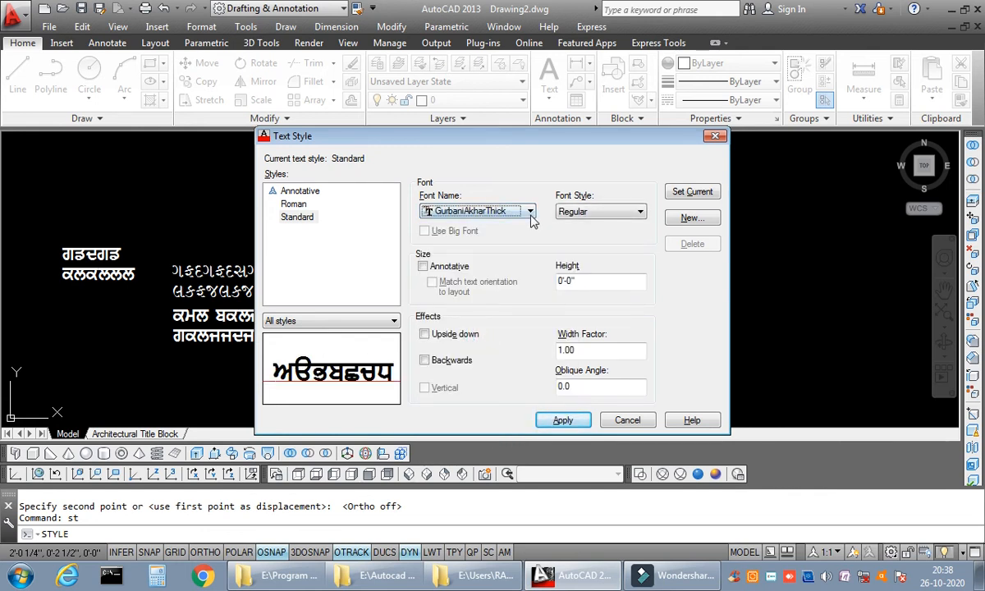
{"action": "left_click", "coordinate": [528, 210]}
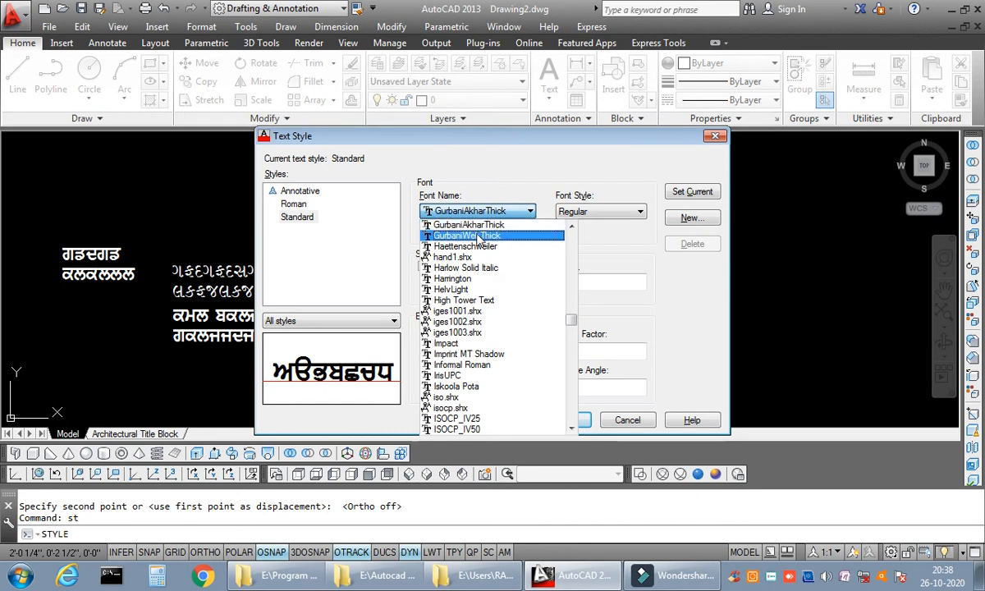
{"action": "left_click", "coordinate": [466, 236]}
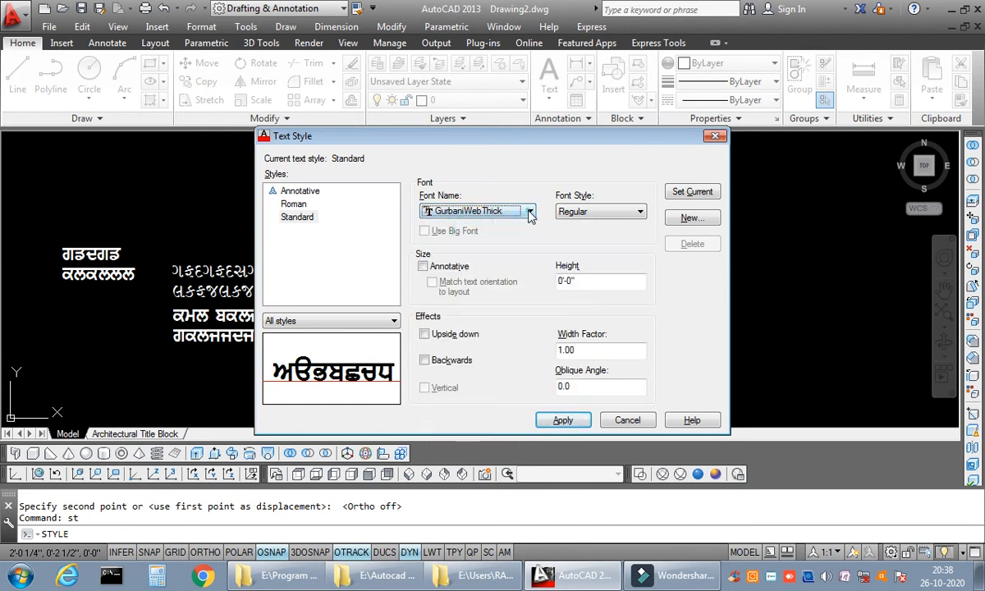
{"action": "mouse_move", "coordinate": [712, 137]}
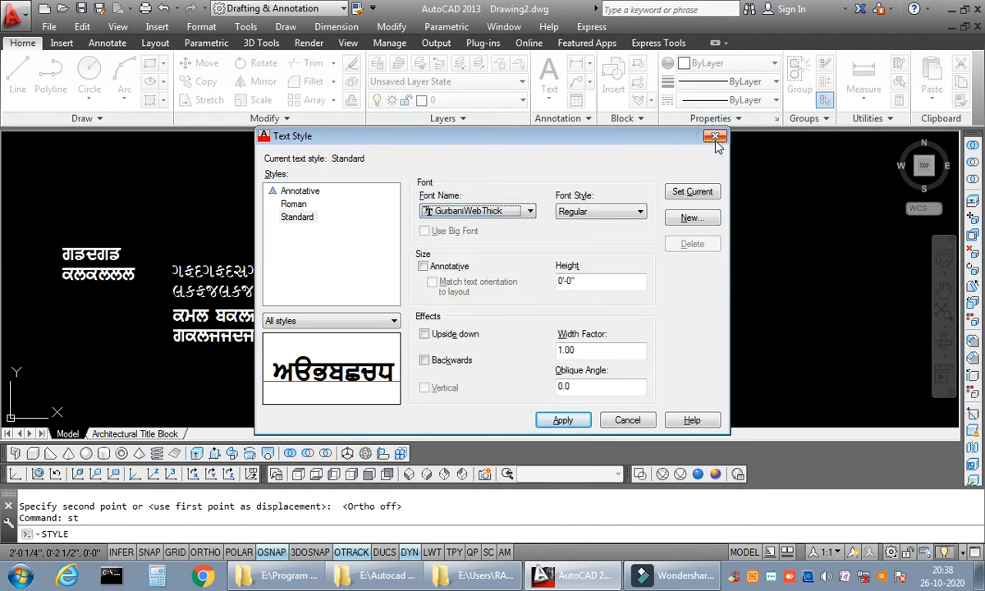
{"action": "left_click", "coordinate": [712, 135]}
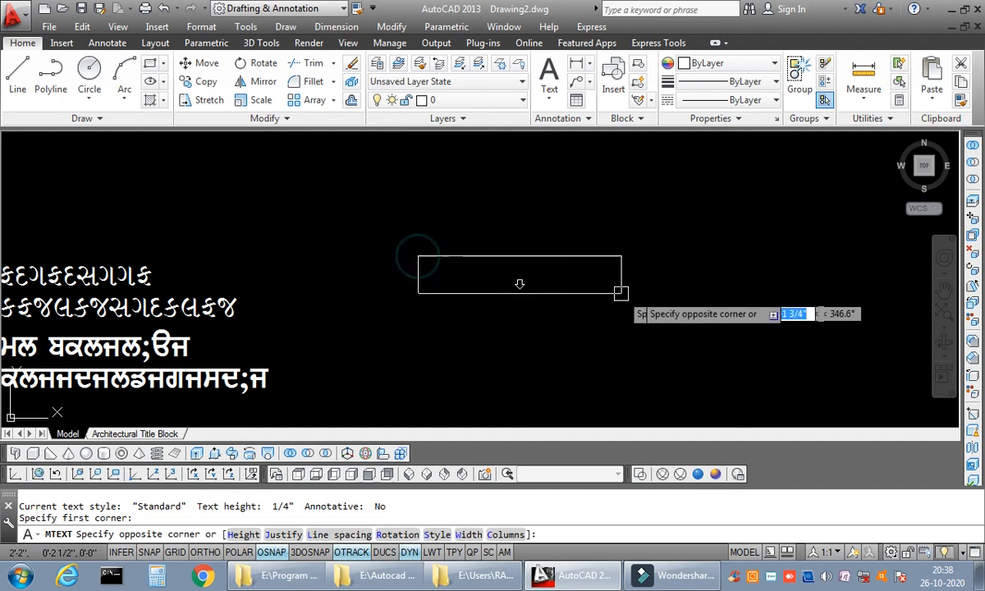
Step: Place a multiline text area and type the Punjabi lines in GurbaniAkharThick
{"action": "left_click", "coordinate": [621, 292]}
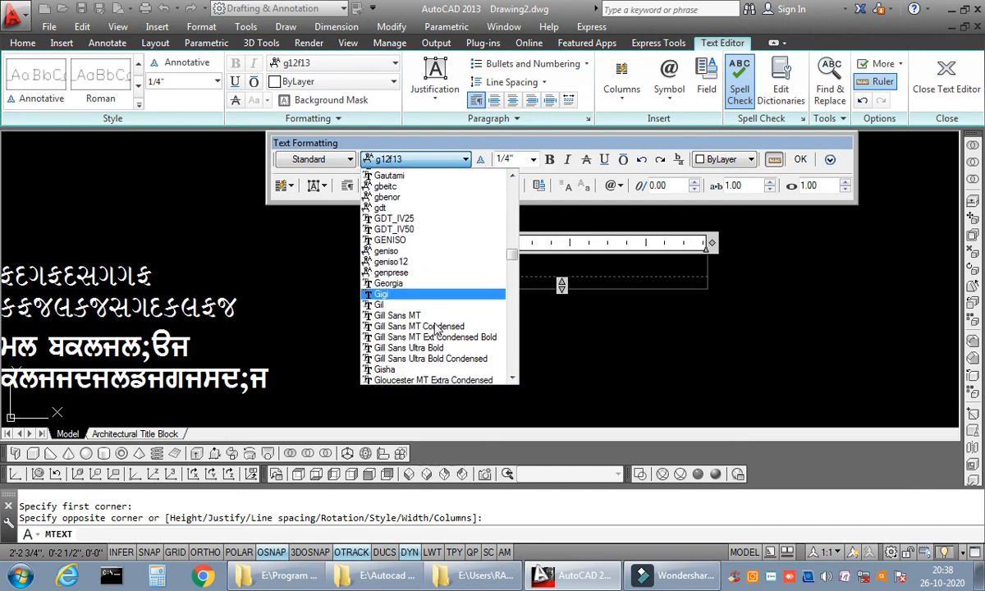
{"action": "scroll", "scroll_direction": "down", "scroll_amount": 3}
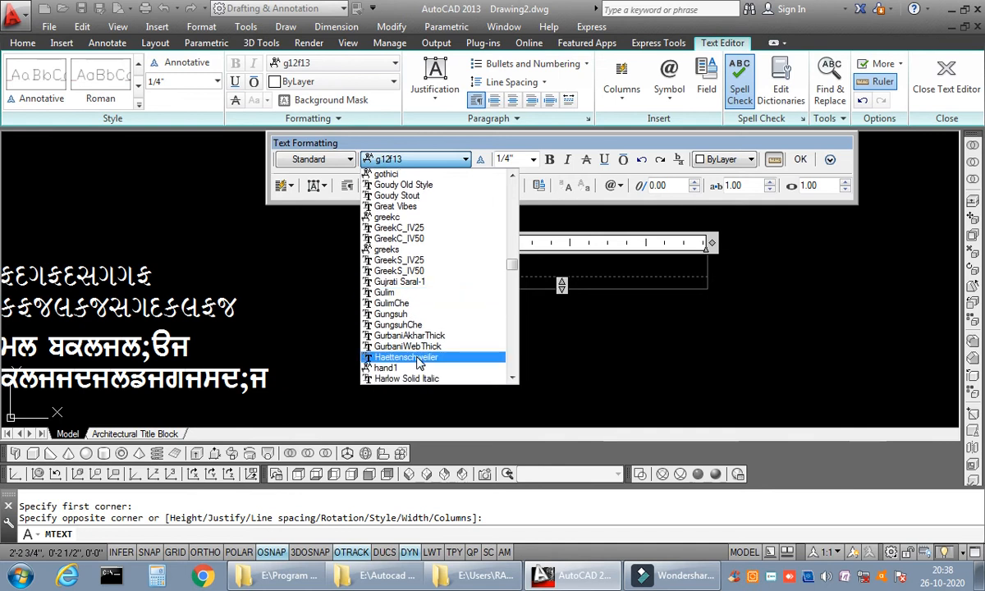
{"action": "left_click", "coordinate": [409, 345]}
{"action": "type", "text": "कम"}
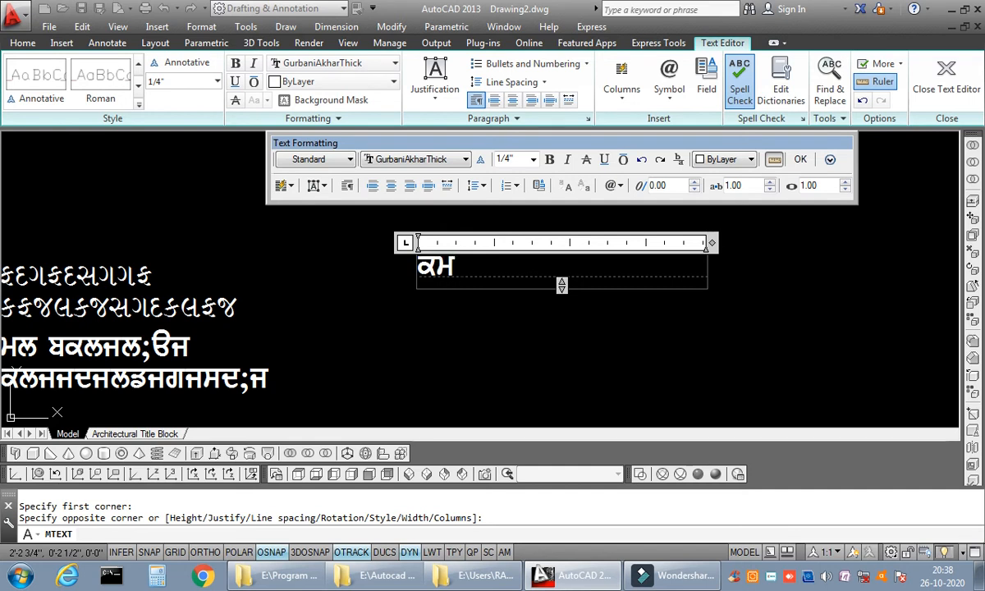
{"action": "type", "text": "ल"}
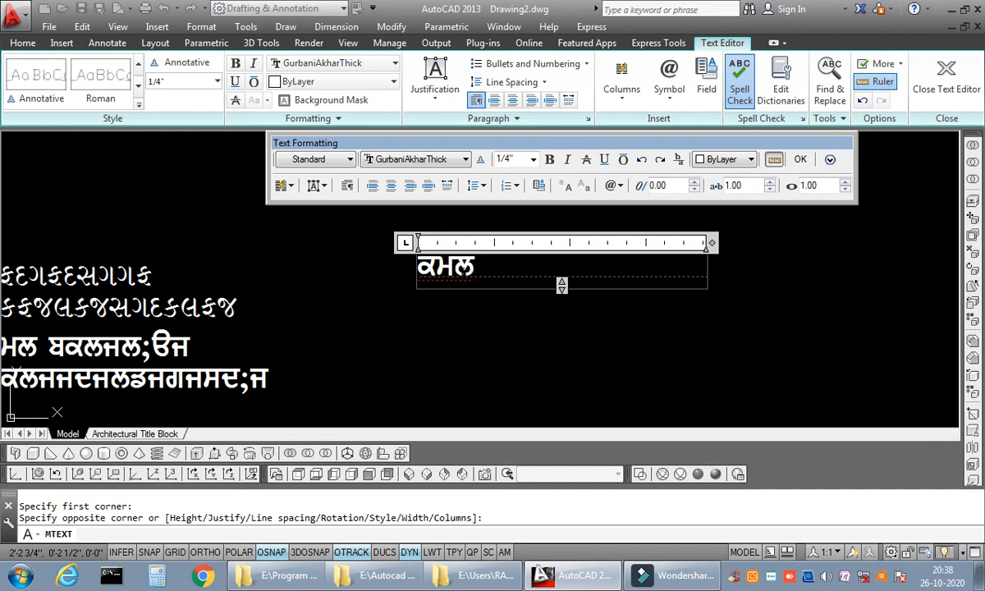
Step: Colour the typed Punjabi text red and place it in the drawing
{"action": "left_click_drag", "start_coordinate": [711, 243], "coordinate": [876, 243]}
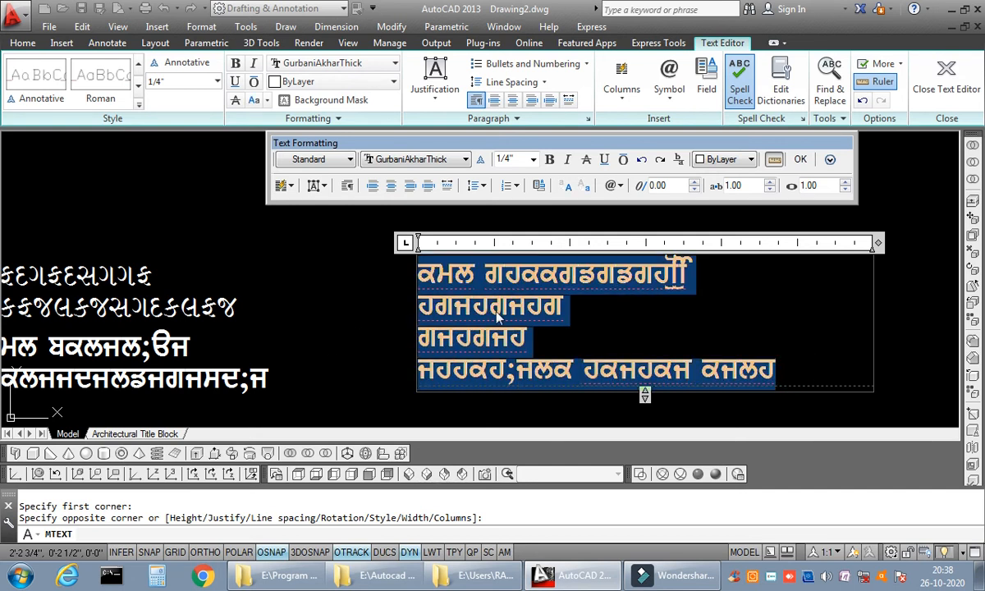
{"action": "left_click", "coordinate": [604, 160]}
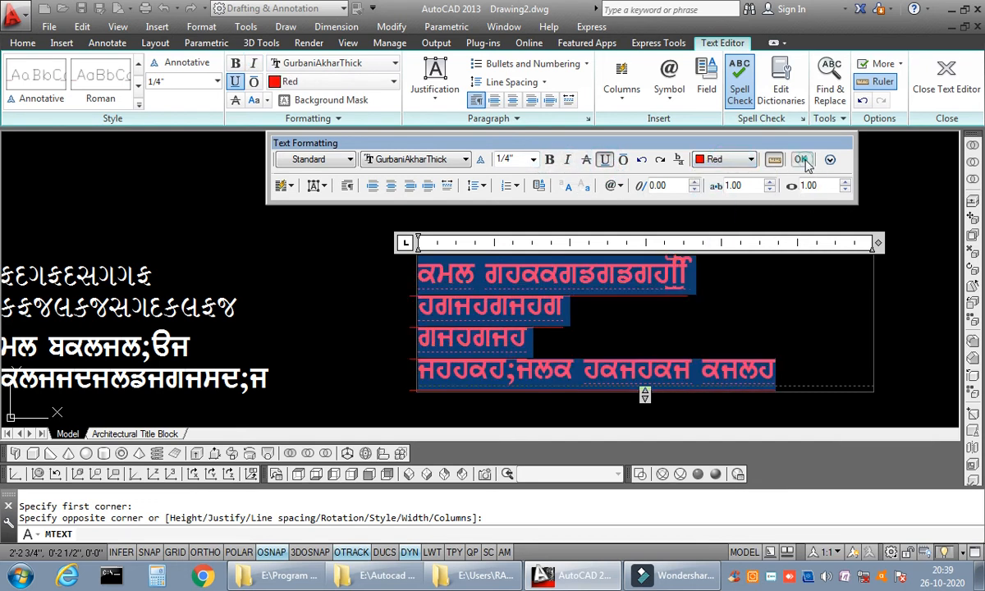
{"action": "left_click", "coordinate": [801, 159]}
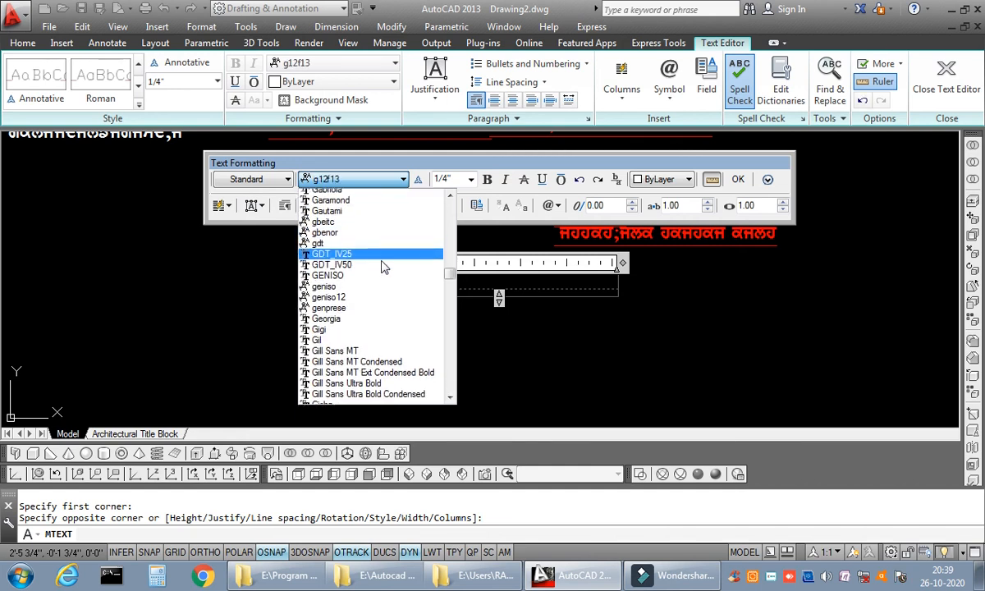
{"action": "scroll", "scroll_direction": "down", "scroll_amount": 3}
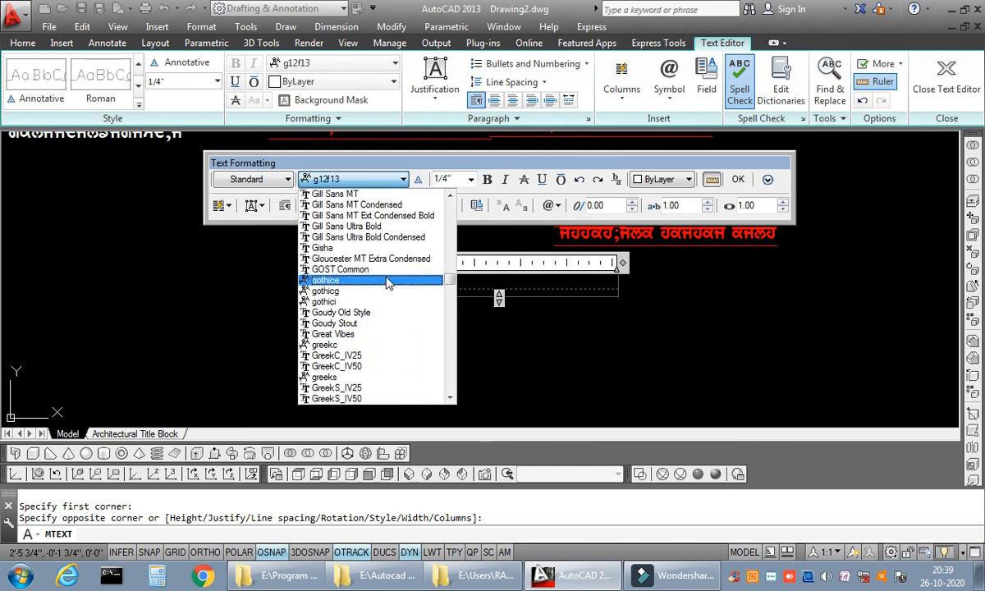
{"action": "scroll", "scroll_direction": "down", "scroll_amount": 3}
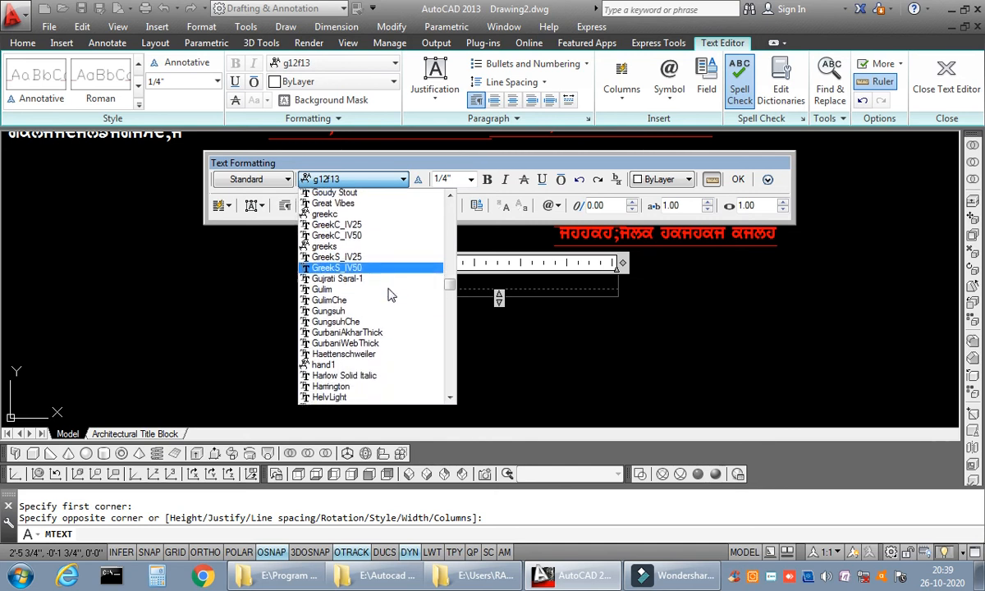
{"action": "left_click", "coordinate": [374, 574]}
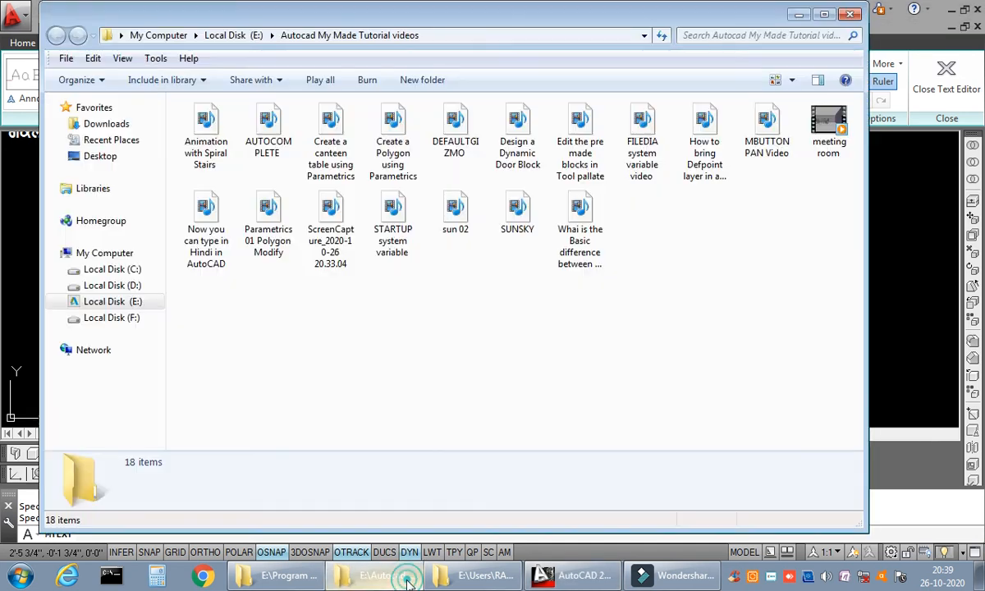
{"action": "left_click", "coordinate": [377, 574]}
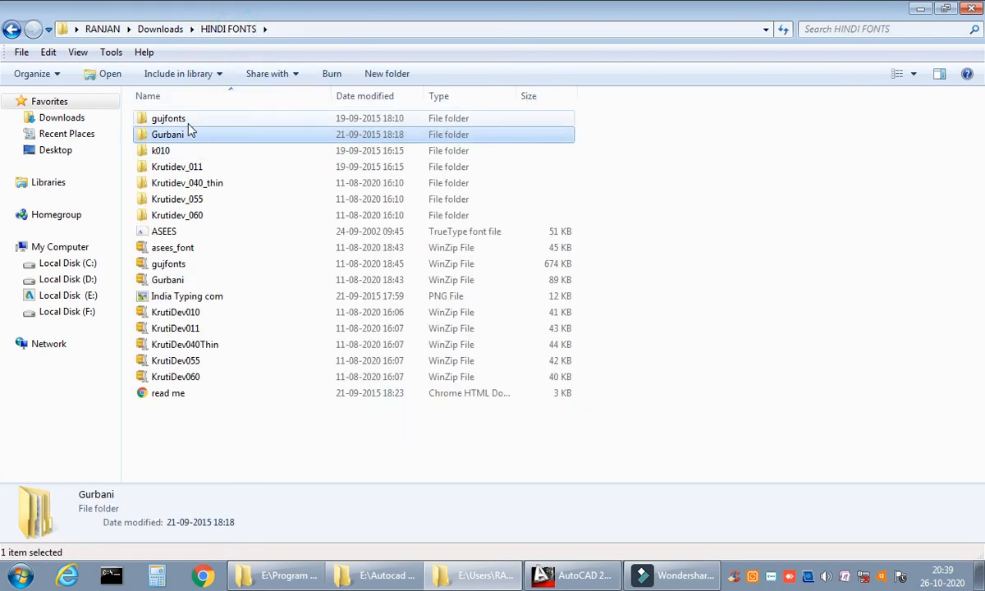
{"action": "double_click", "coordinate": [168, 118]}
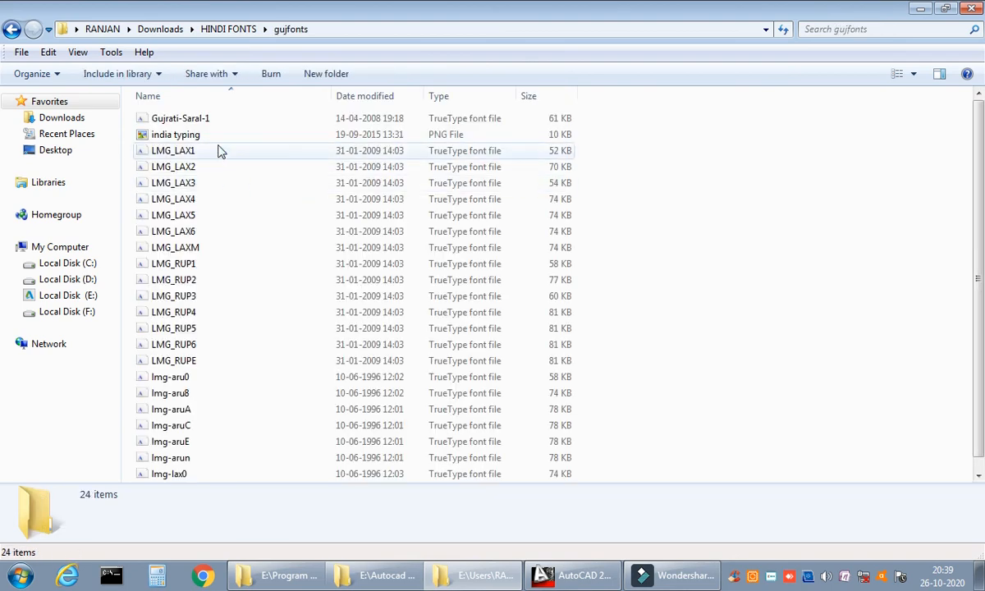
{"action": "left_click", "coordinate": [571, 574]}
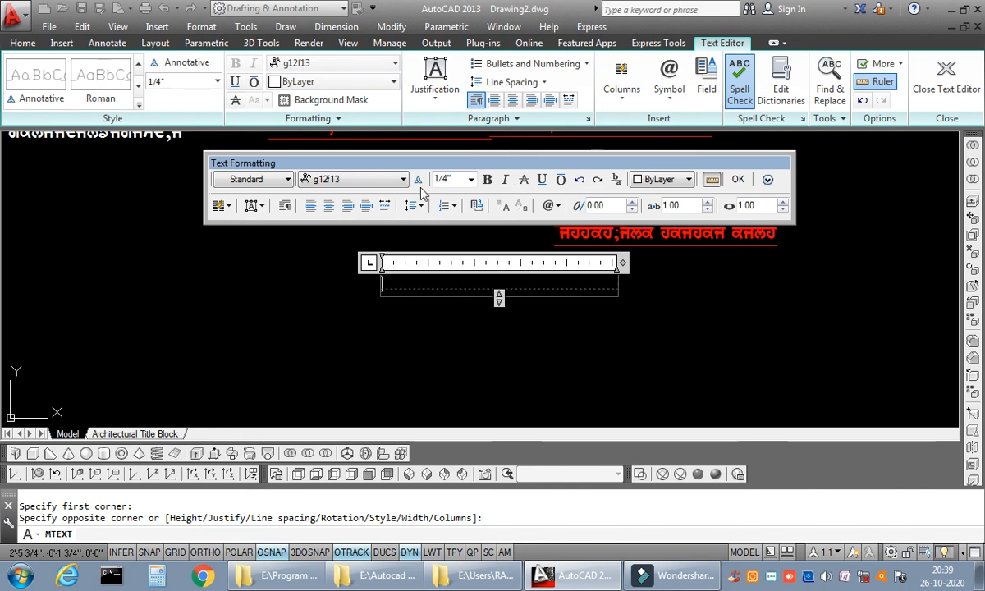
{"action": "left_click", "coordinate": [417, 179]}
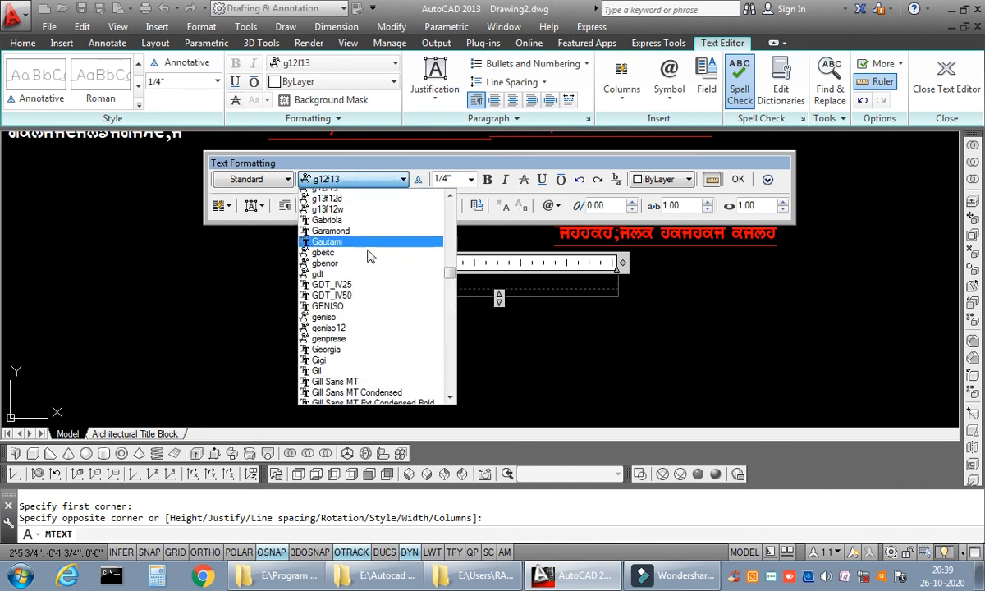
{"action": "scroll", "scroll_direction": "down", "scroll_amount": 3}
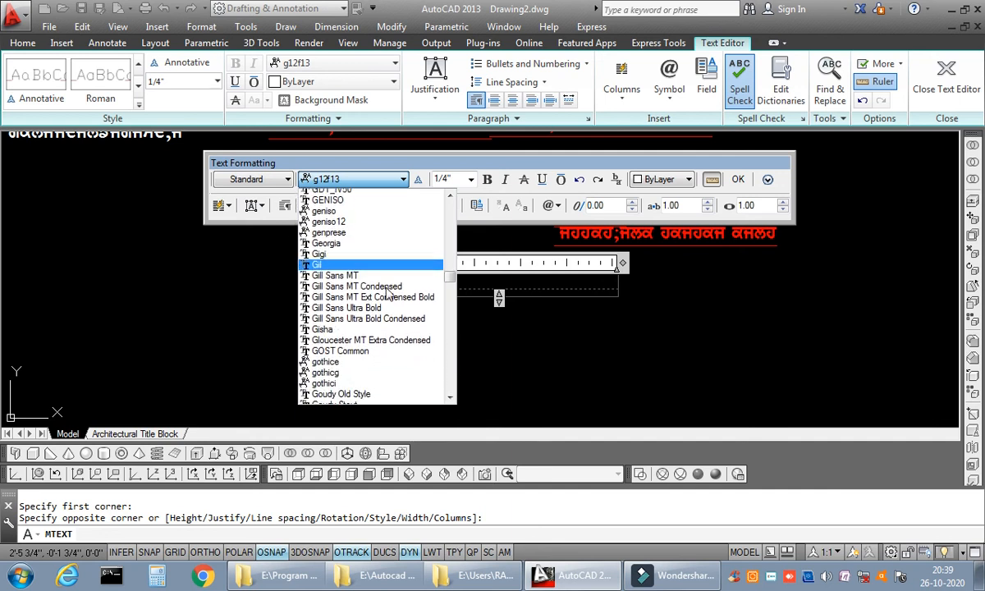
{"action": "scroll", "scroll_direction": "down", "scroll_amount": 3}
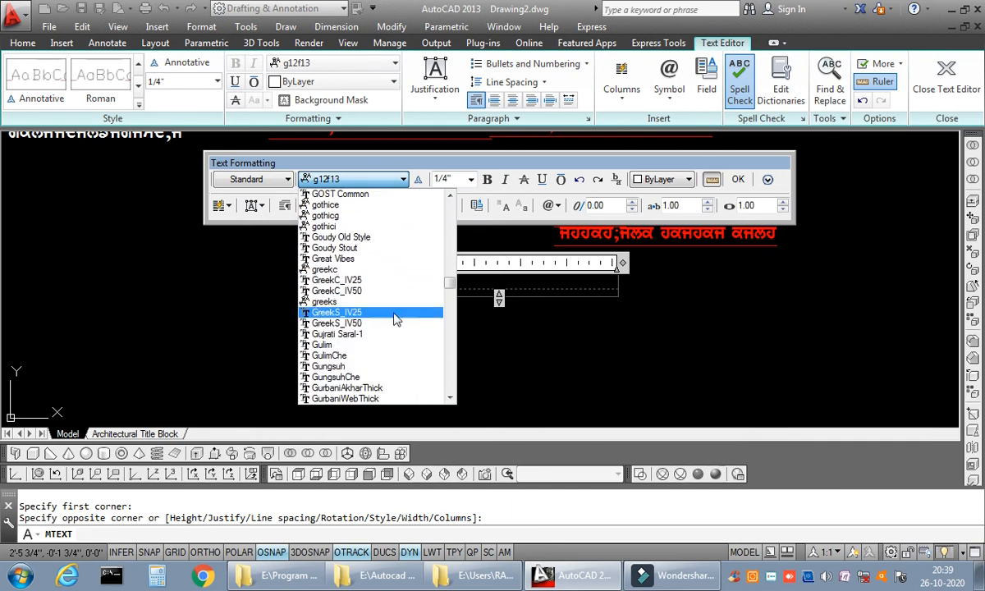
{"action": "scroll", "scroll_direction": "down", "scroll_amount": 3}
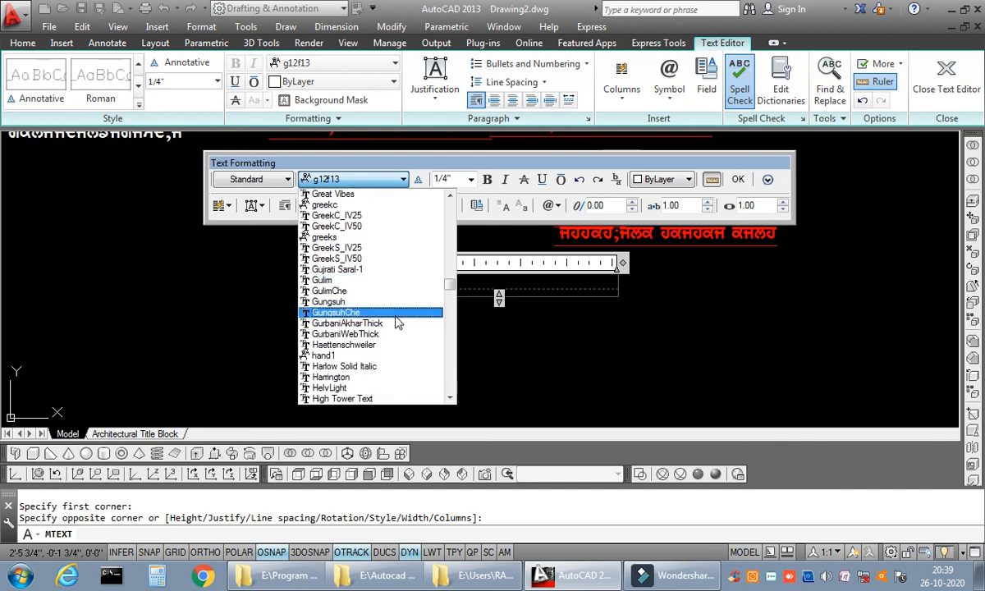
{"action": "scroll", "scroll_direction": "down", "scroll_amount": 3}
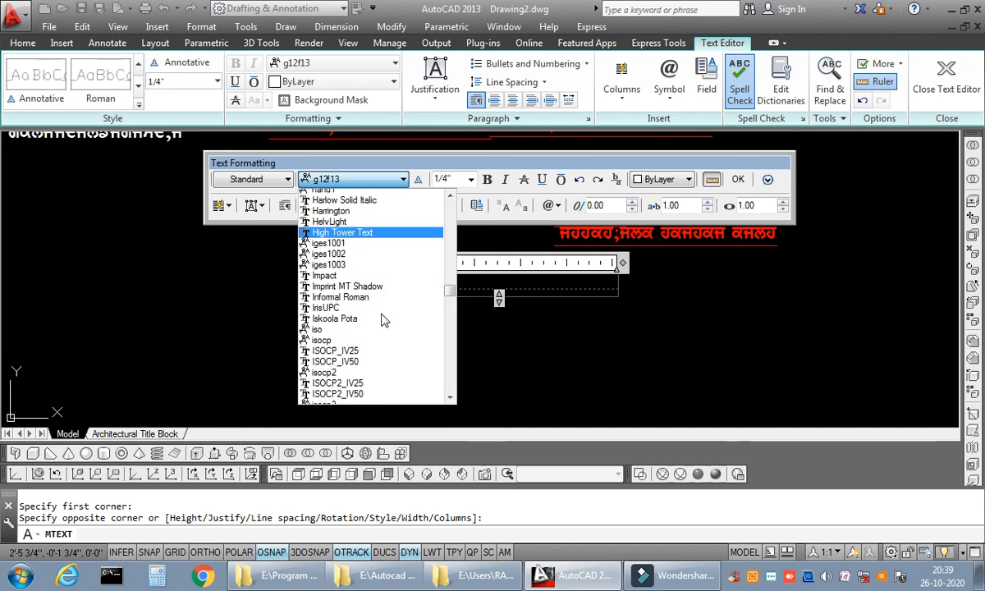
{"action": "scroll", "scroll_direction": "down", "scroll_amount": 3}
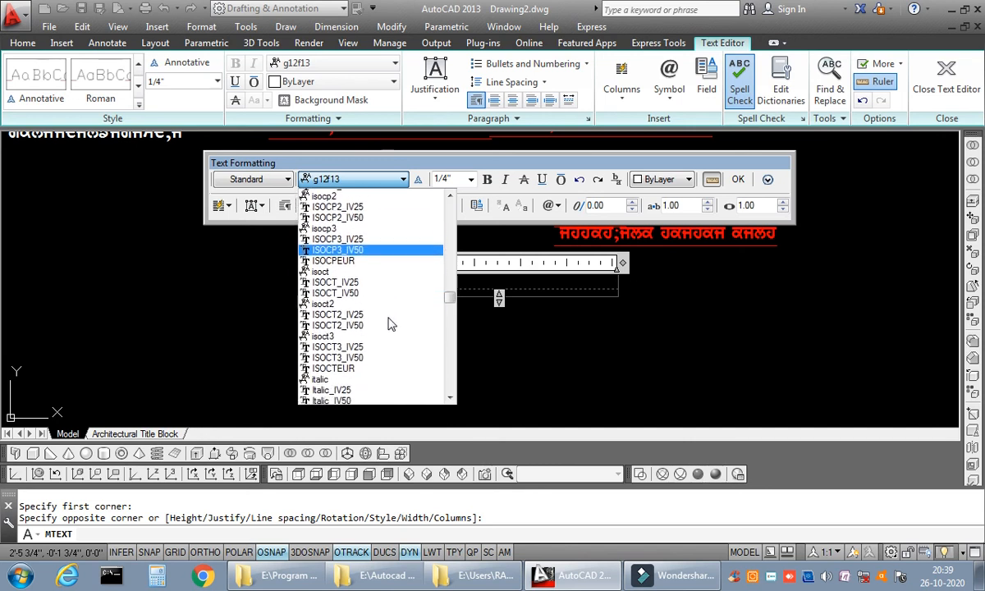
{"action": "scroll", "scroll_direction": "down", "scroll_amount": 3}
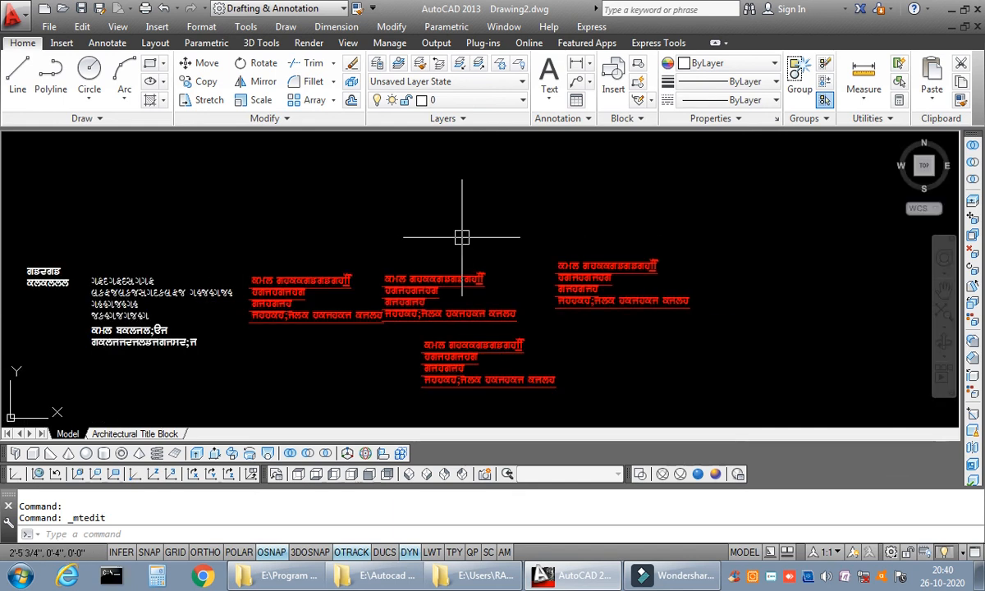
{"action": "mouse_move", "coordinate": [519, 289]}
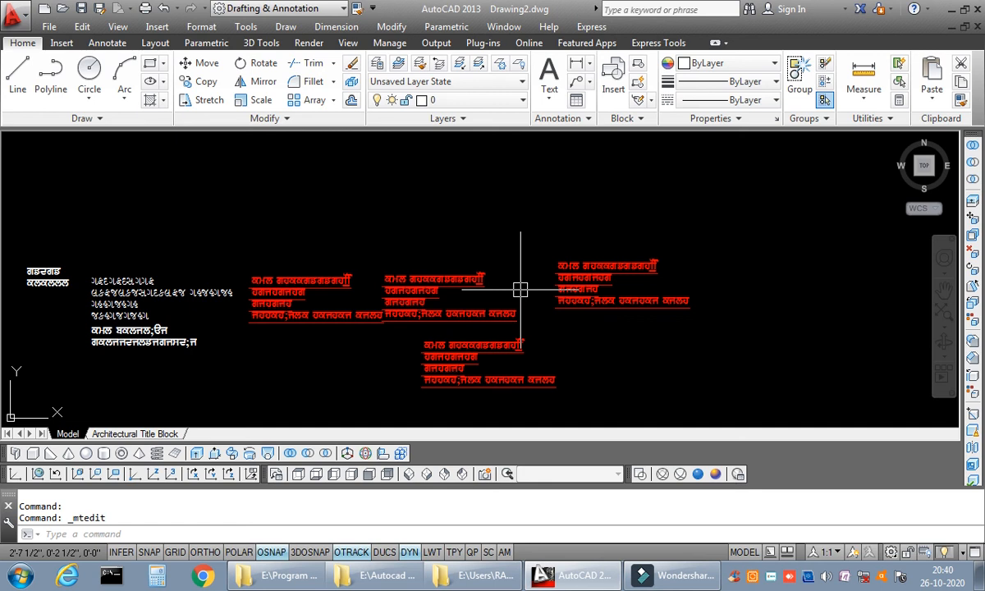
{"action": "mouse_move", "coordinate": [591, 400]}
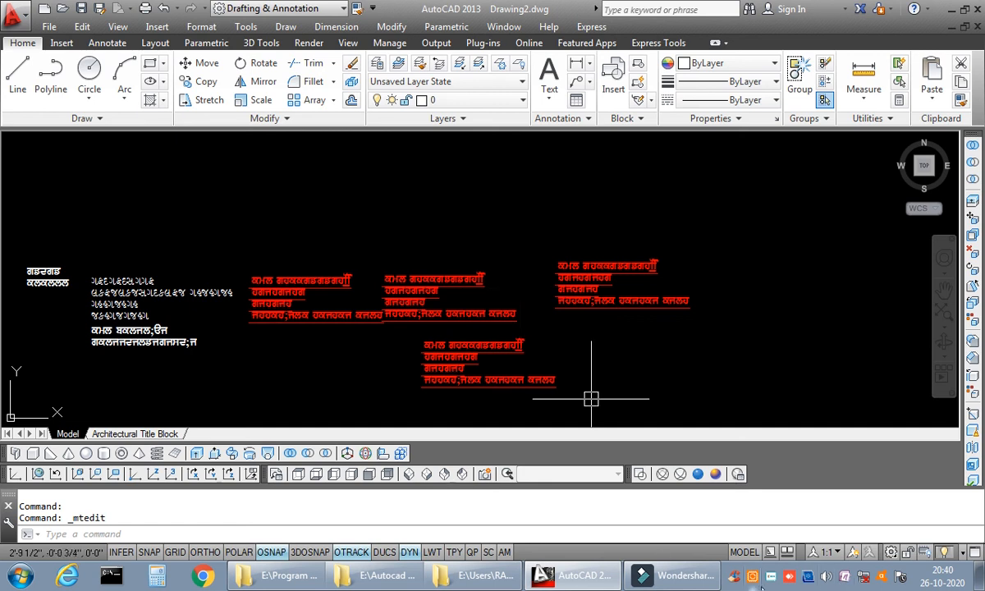